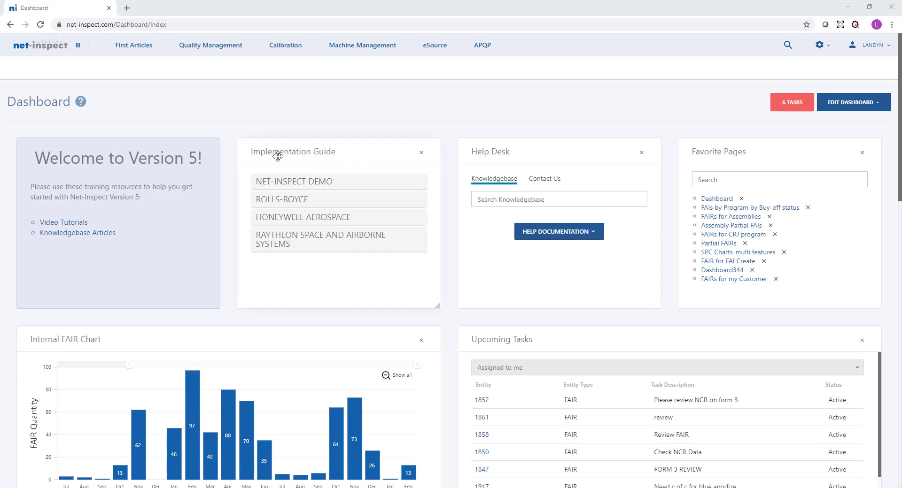
pyautogui.moveTo(301, 220)
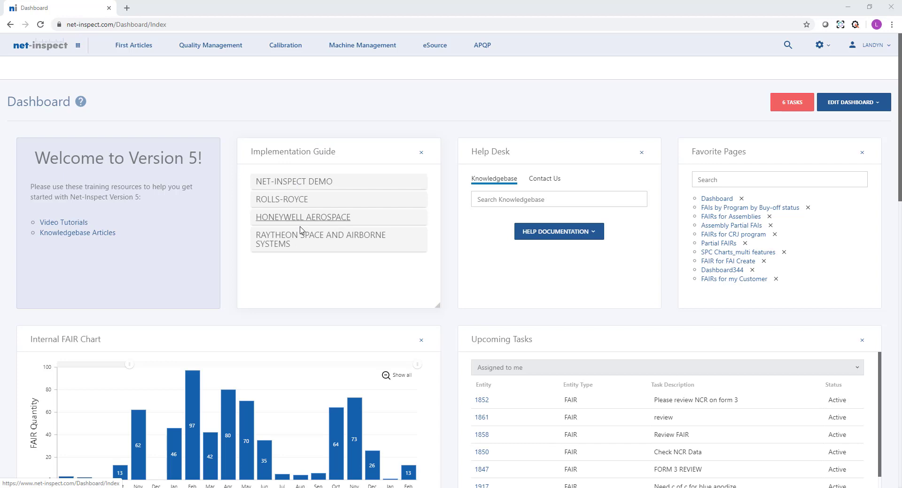
pyautogui.moveTo(276, 153)
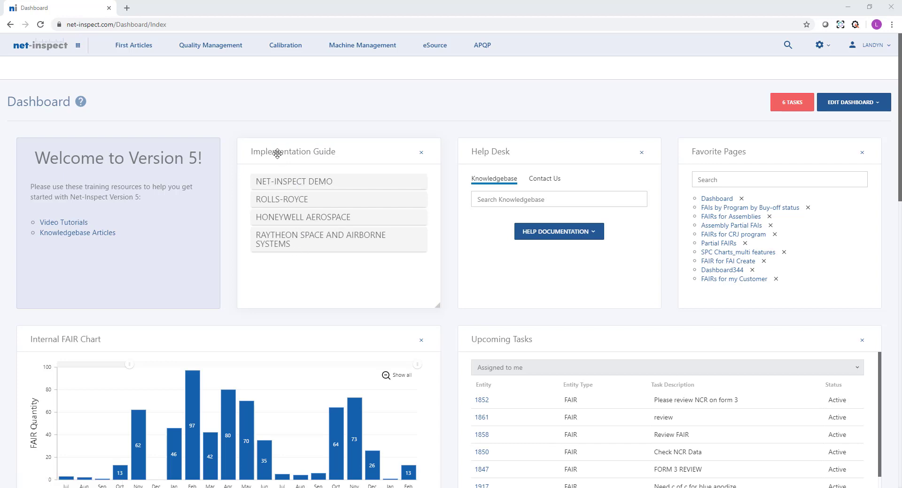
pyautogui.moveTo(288, 251)
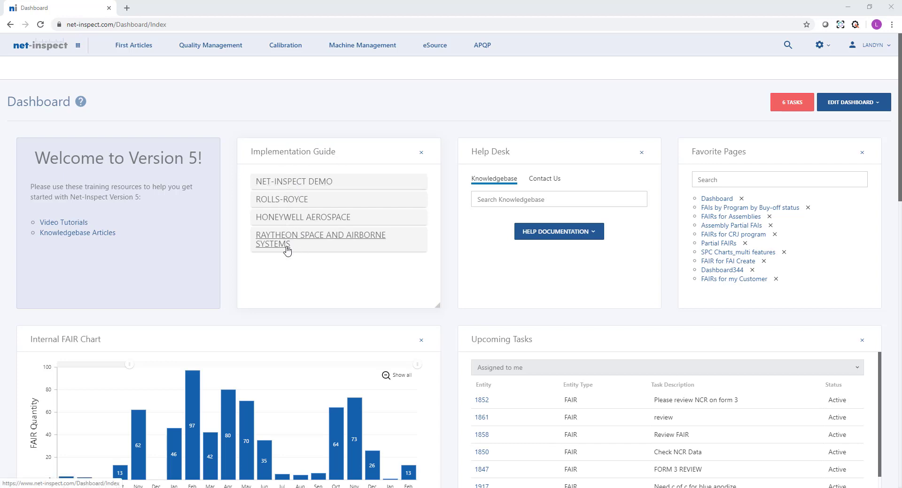
# Move the Help Desk card ahead of the Implementation Guide card on the dashboard
pyautogui.click(303, 217)
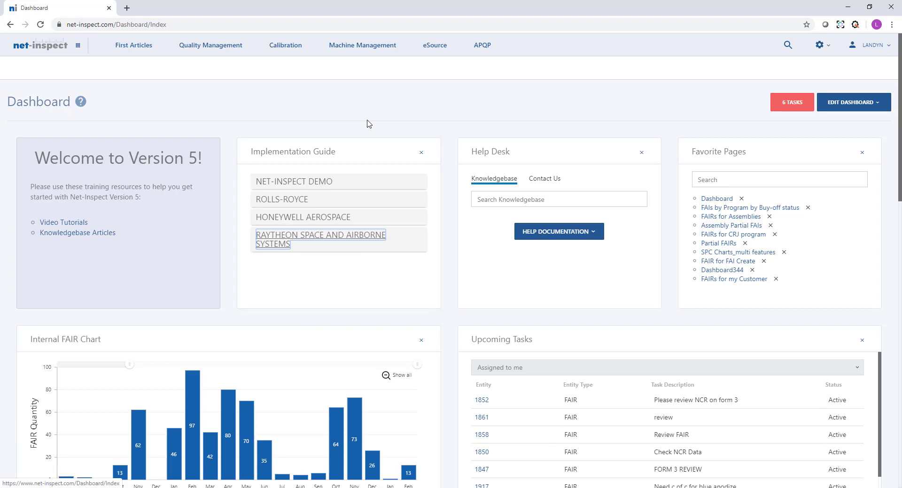
pyautogui.moveTo(716, 198)
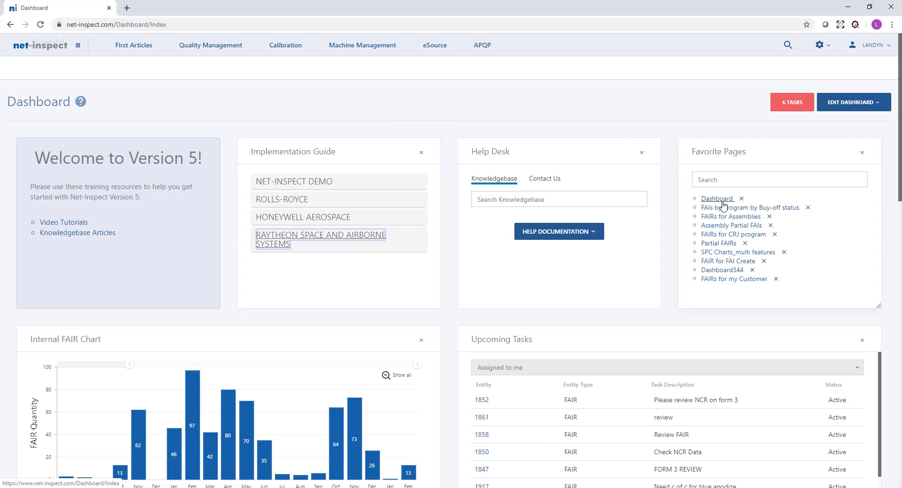
pyautogui.moveTo(751, 207)
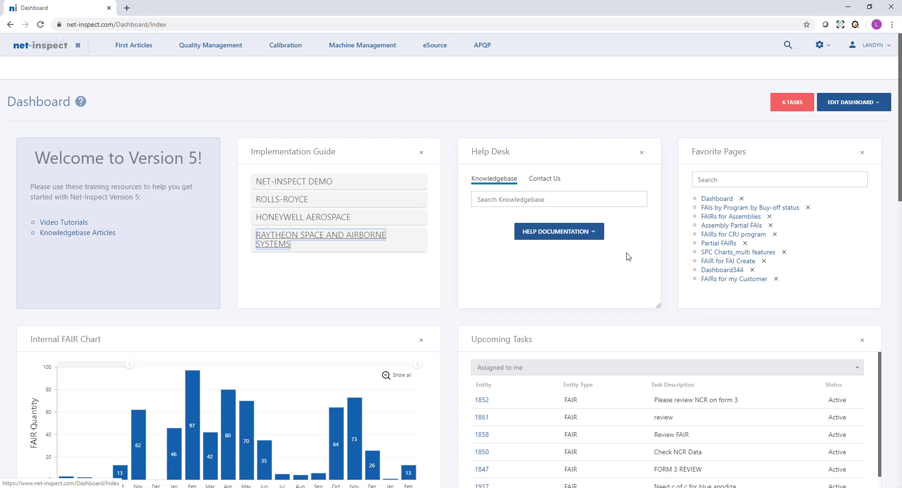
pyautogui.moveTo(615, 250)
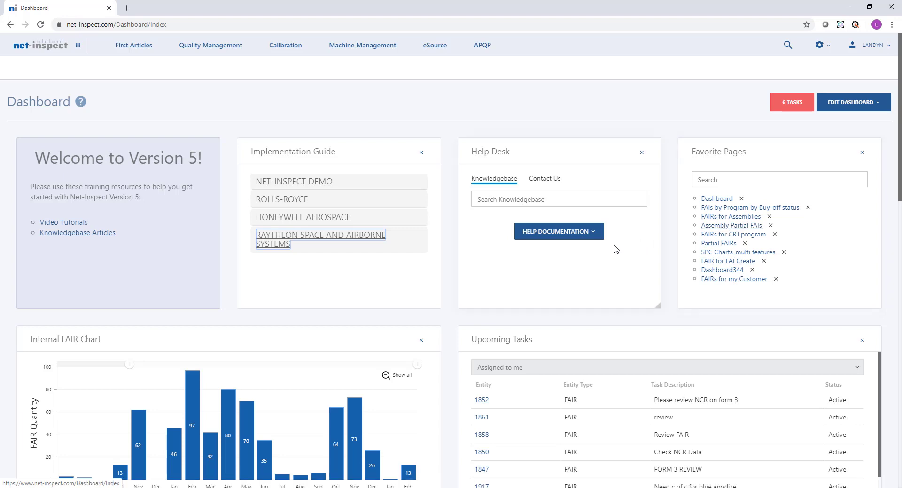
pyautogui.moveTo(503, 162)
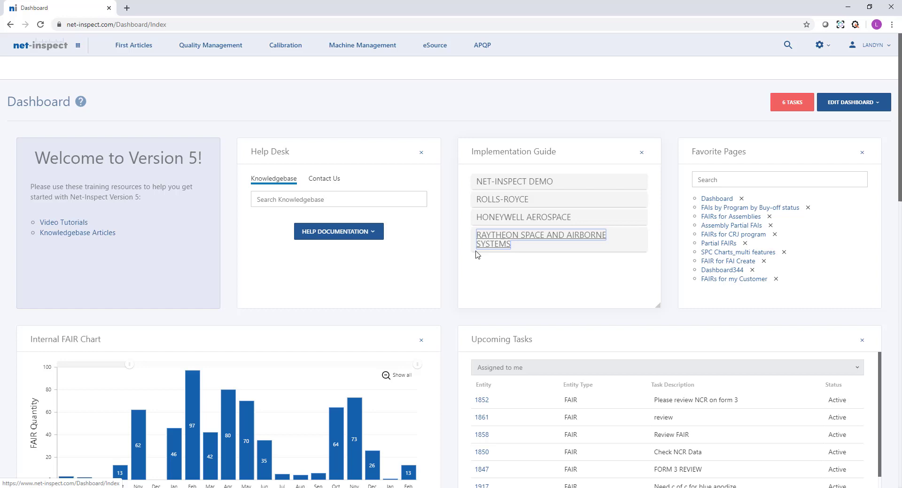
pyautogui.click(421, 152)
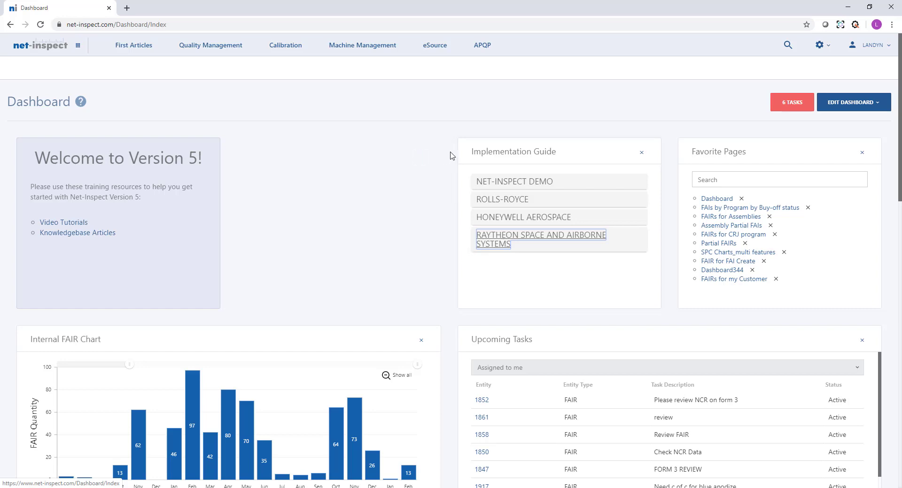
pyautogui.click(639, 152)
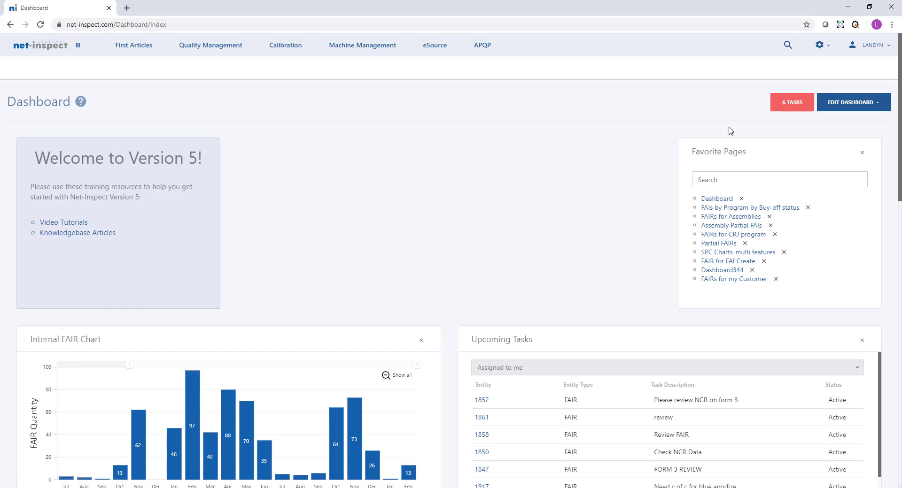
pyautogui.click(851, 102)
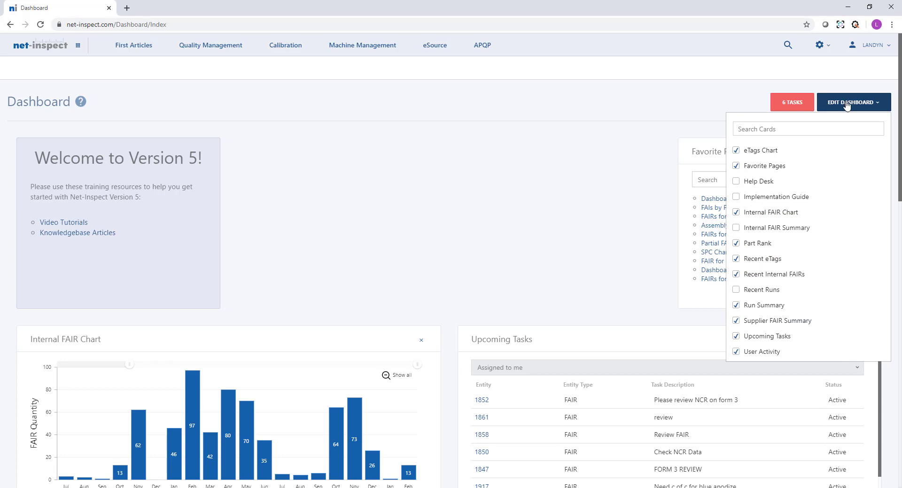
pyautogui.click(736, 181)
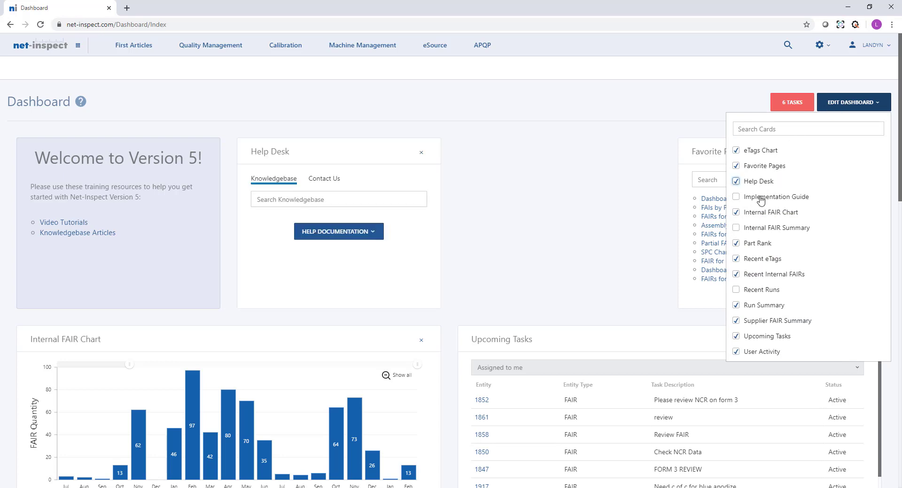
pyautogui.click(736, 198)
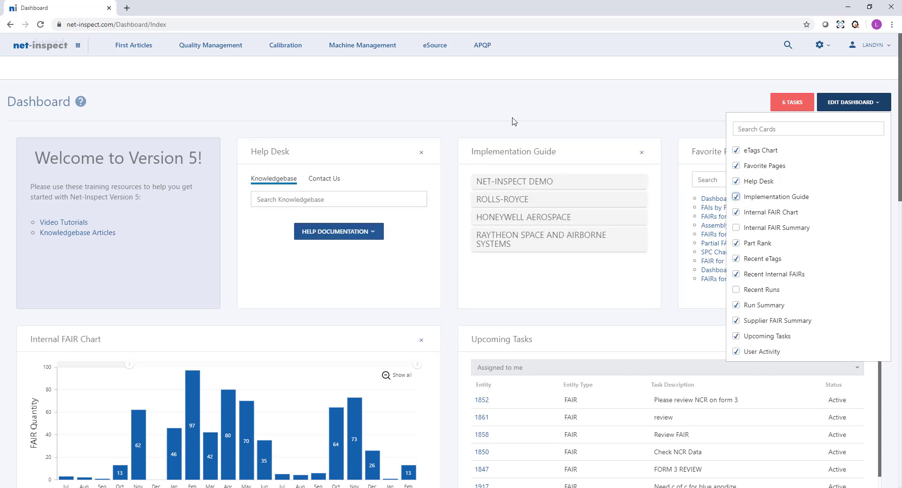
pyautogui.click(260, 106)
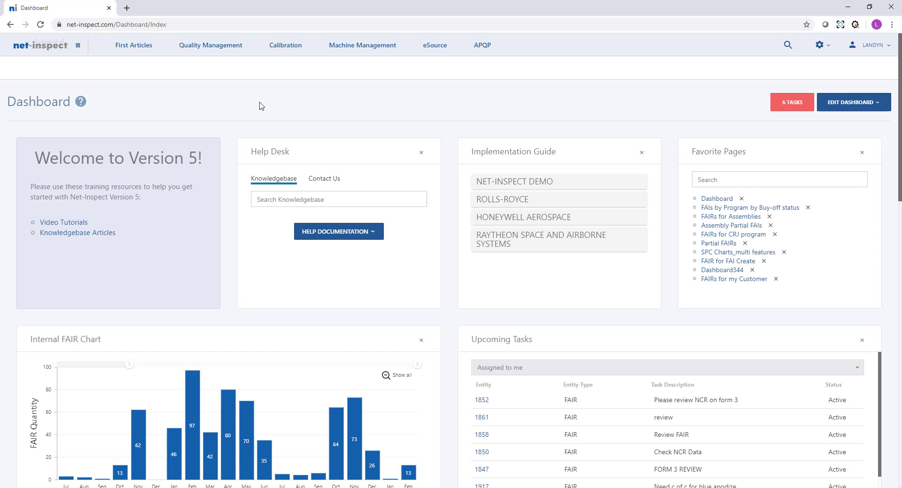
pyautogui.moveTo(80, 102)
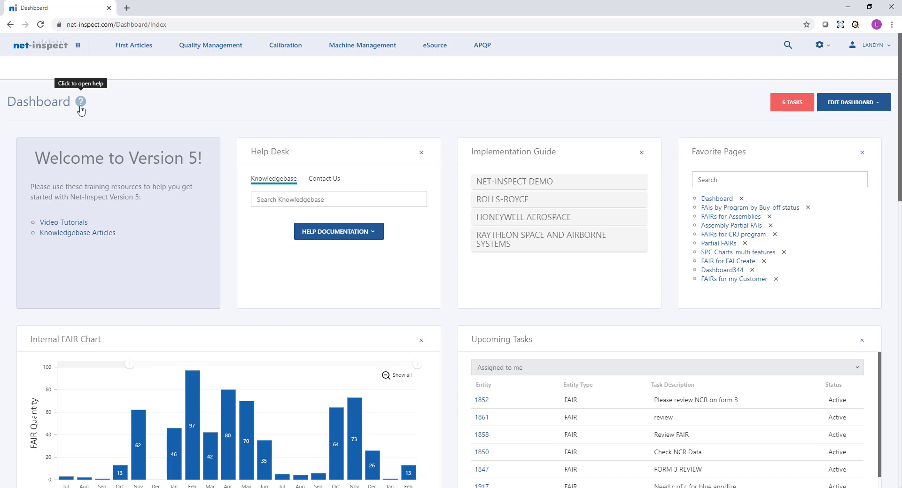
pyautogui.click(80, 101)
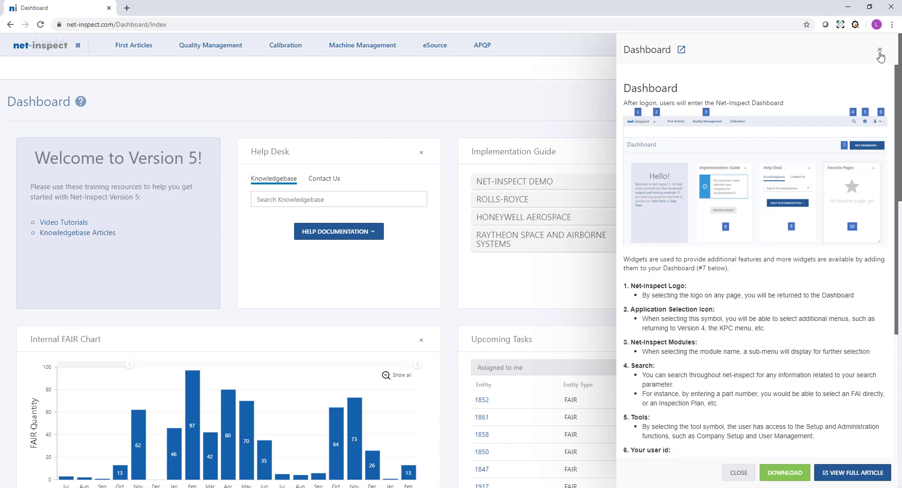
pyautogui.click(879, 50)
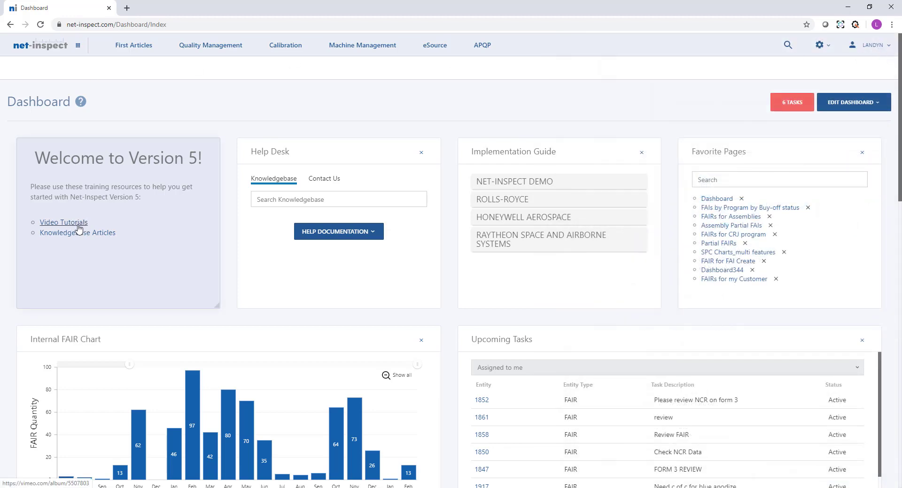
pyautogui.moveTo(77, 232)
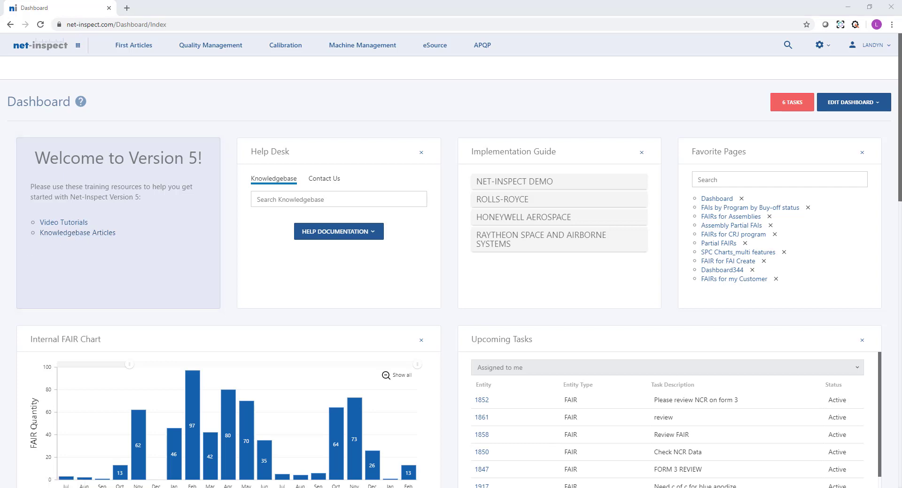
pyautogui.moveTo(373, 104)
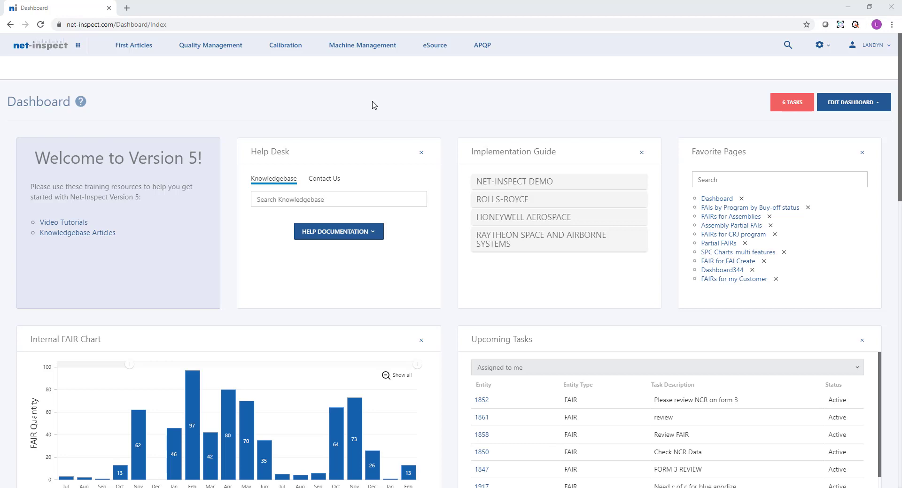
pyautogui.moveTo(135, 67)
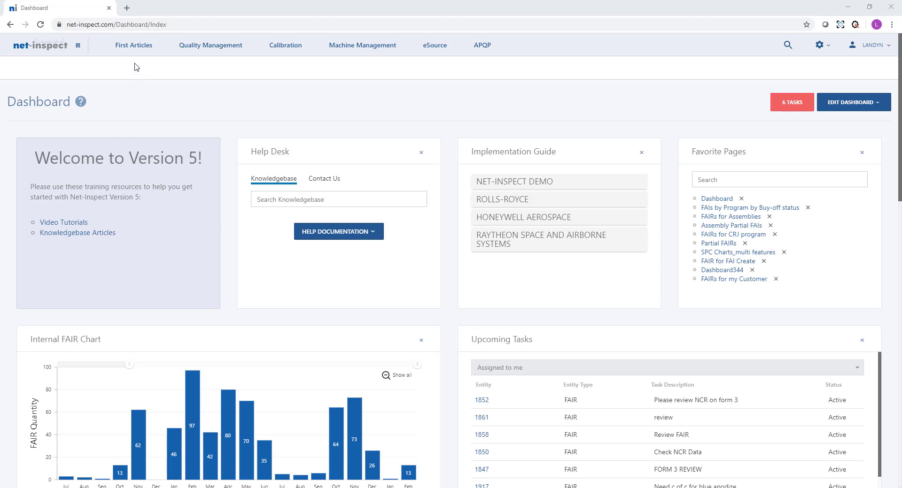
# Show the First Articles module pages and try a quick site search for 'dem1'
pyautogui.click(134, 45)
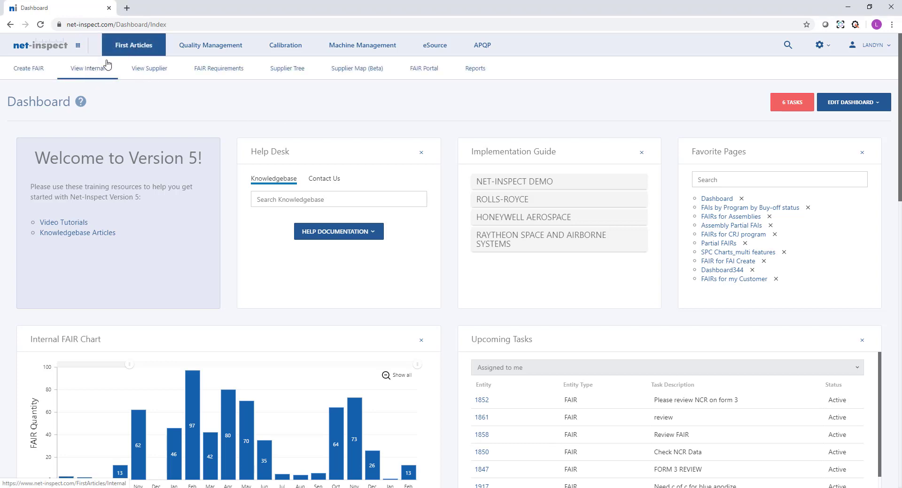
pyautogui.moveTo(149, 67)
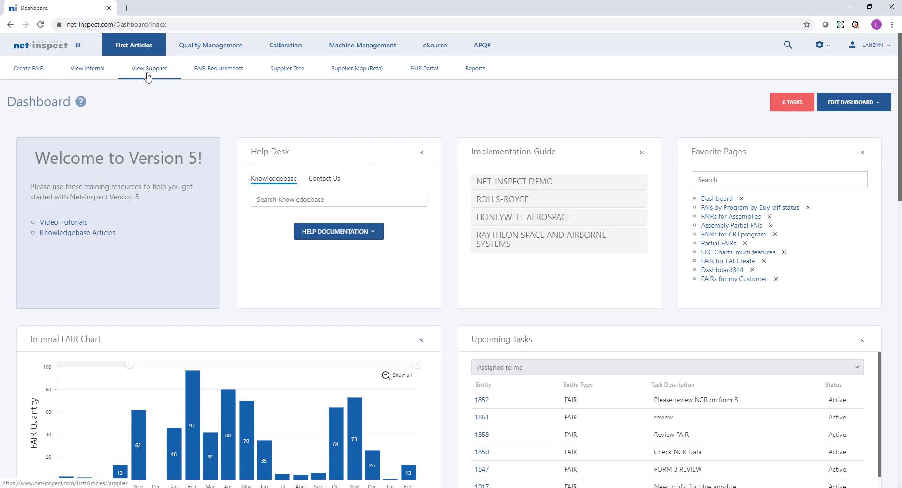
pyautogui.moveTo(805, 63)
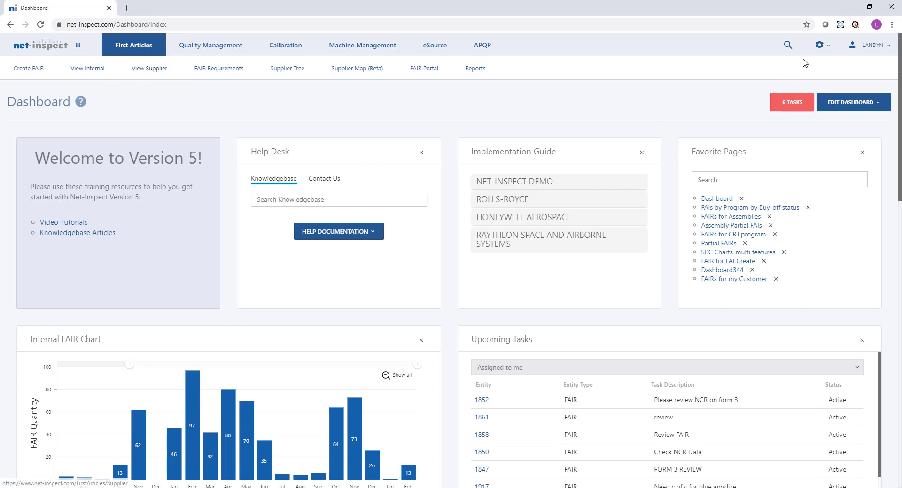
pyautogui.click(787, 44)
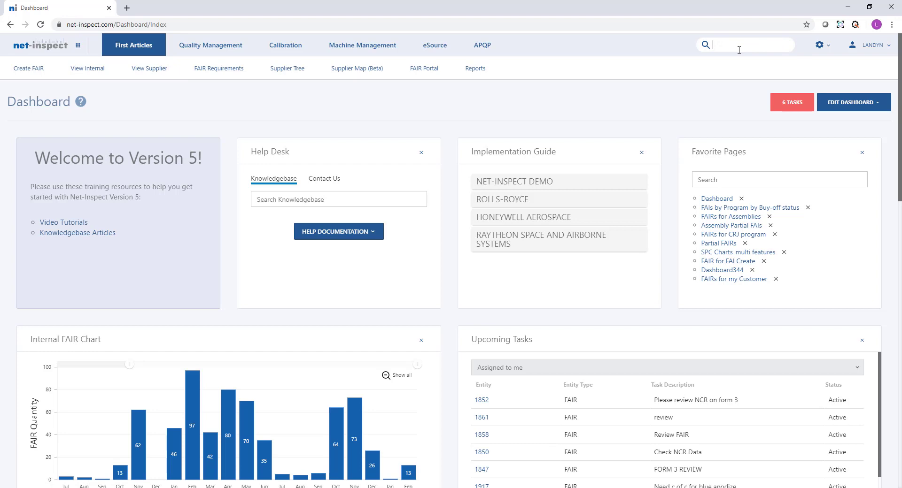
pyautogui.write('demo part 100')
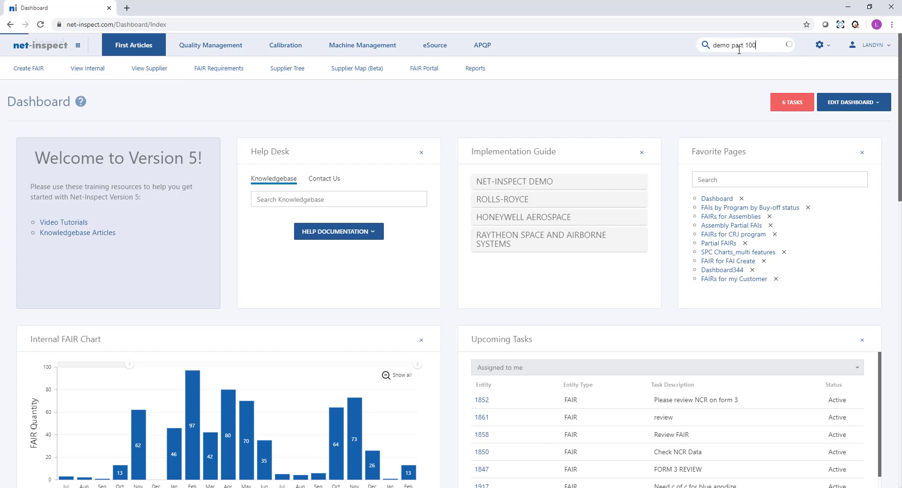
pyautogui.write('1')
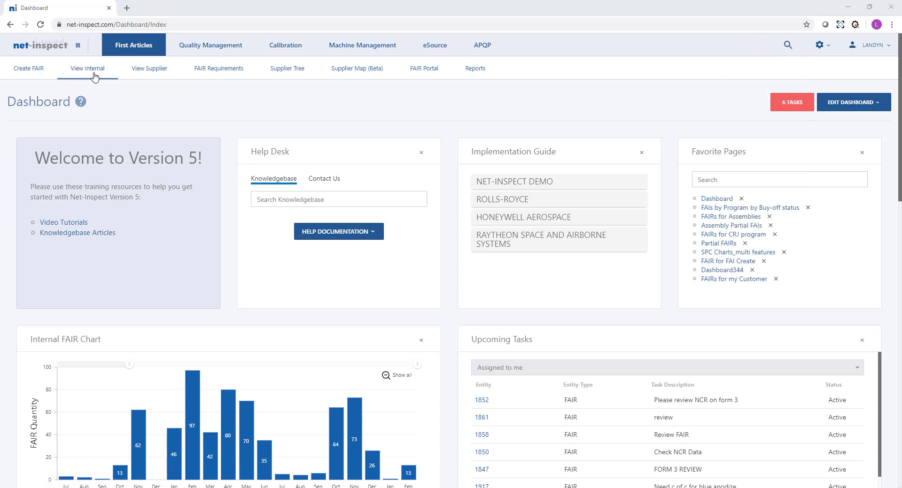
pyautogui.moveTo(87, 68)
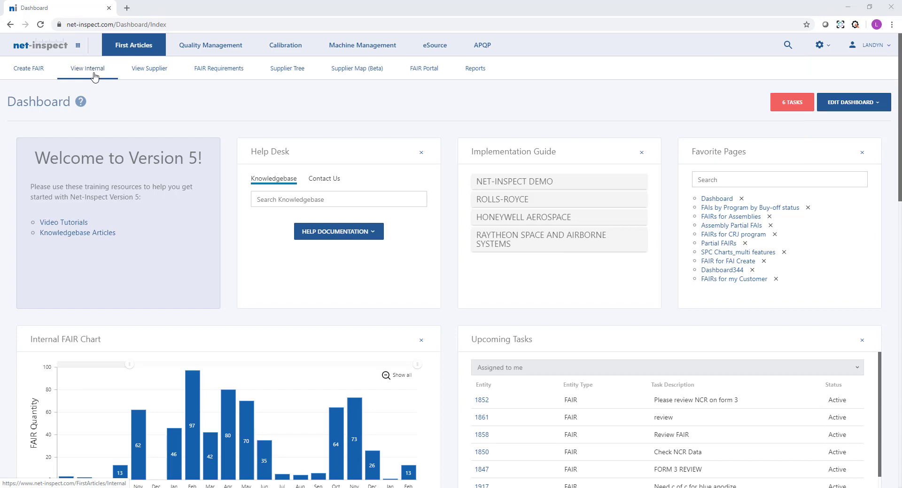
pyautogui.click(87, 68)
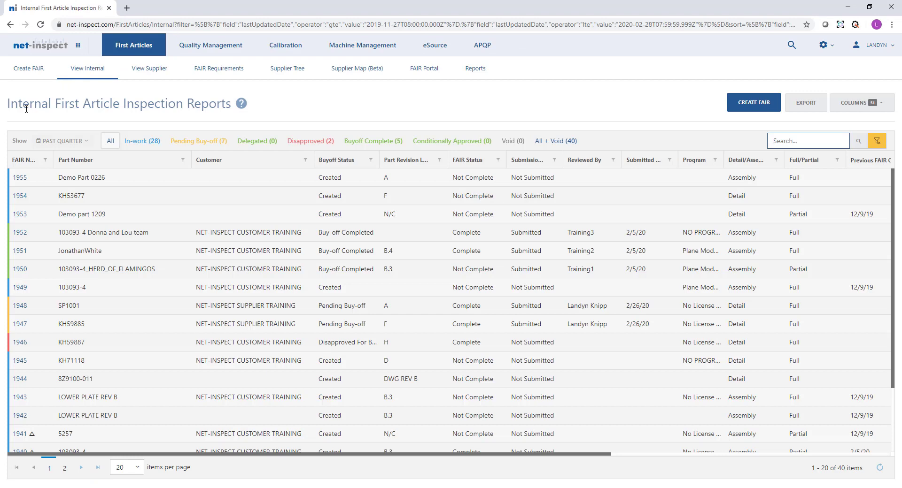
pyautogui.moveTo(21, 139)
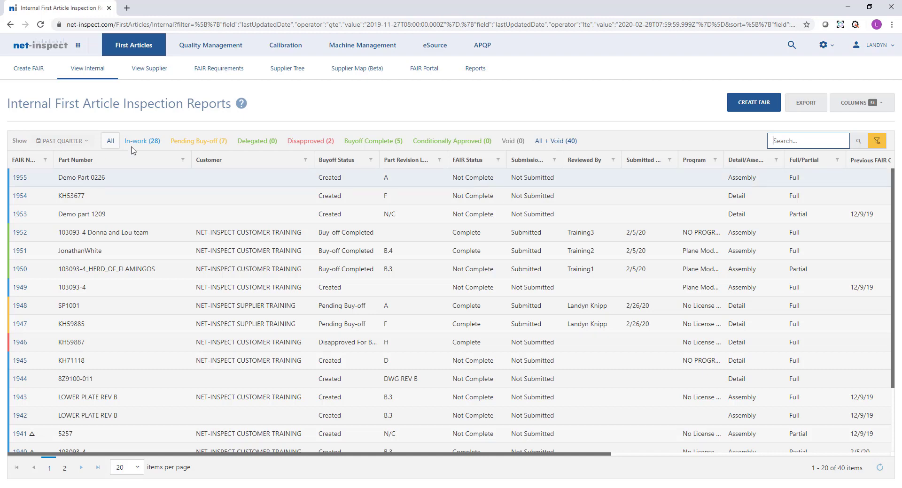
pyautogui.moveTo(512, 141)
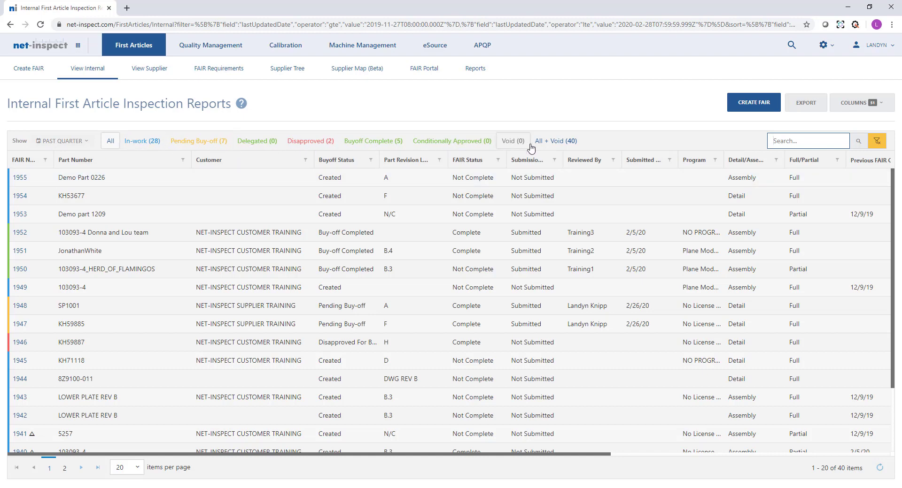
pyautogui.moveTo(299, 107)
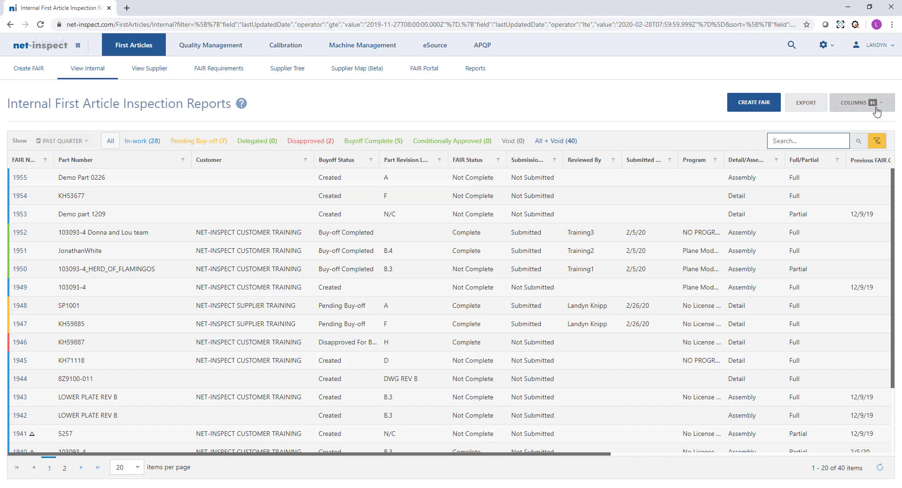
# Add the P.O. Number column to the internal FAIR list via the Columns chooser
pyautogui.click(857, 103)
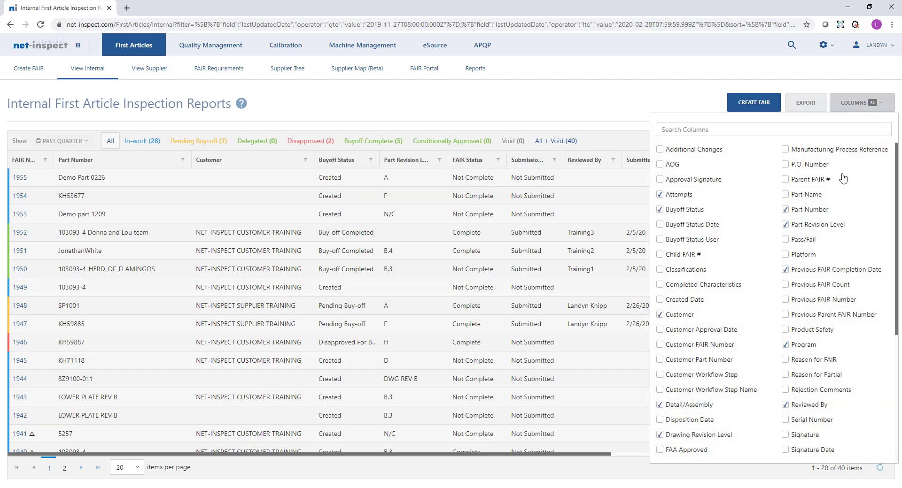
pyautogui.moveTo(825, 165)
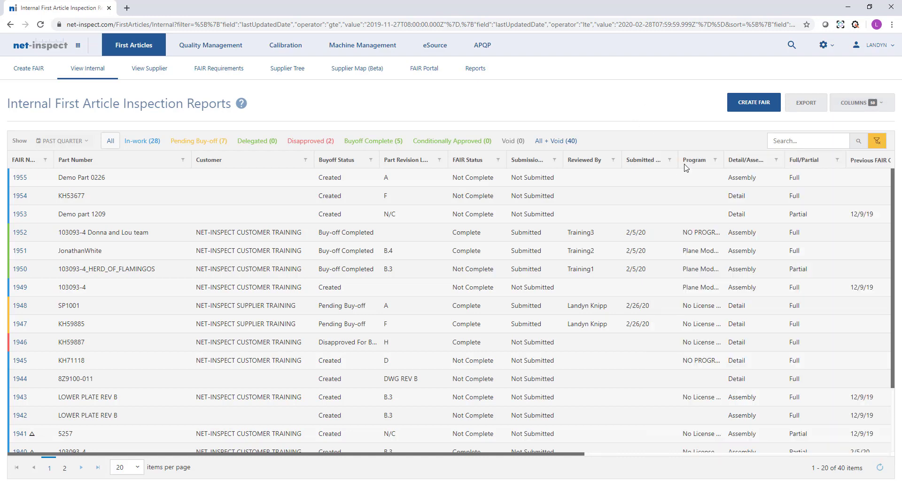
pyautogui.hscroll(3)
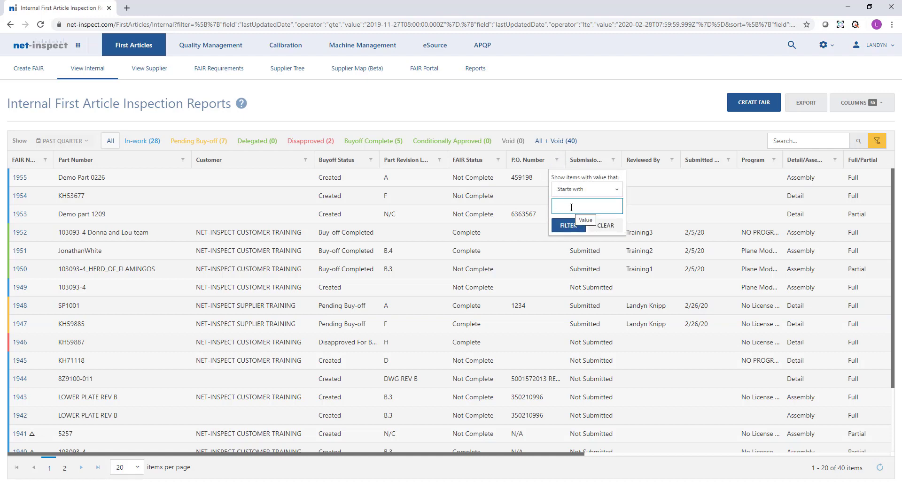
# Filter the FAIR list to P.O. Number 459198, then clear it to restore all 40 reports
pyautogui.write('459198')
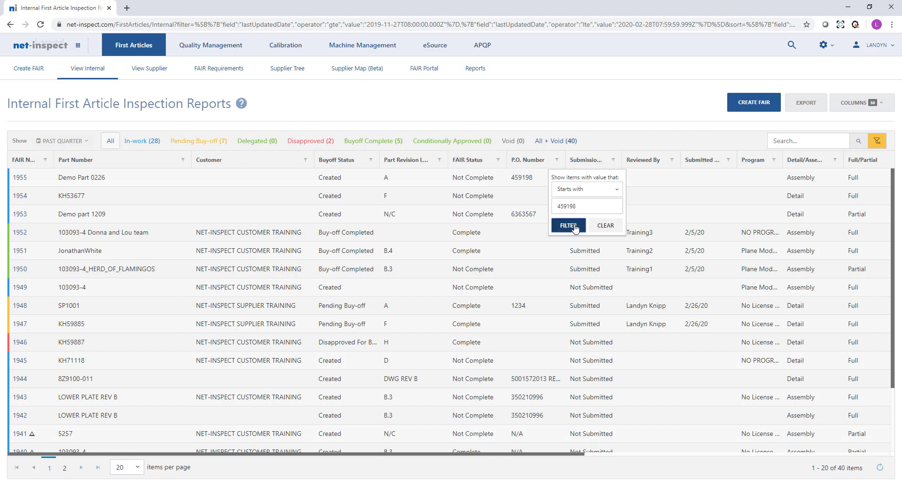
pyautogui.click(567, 225)
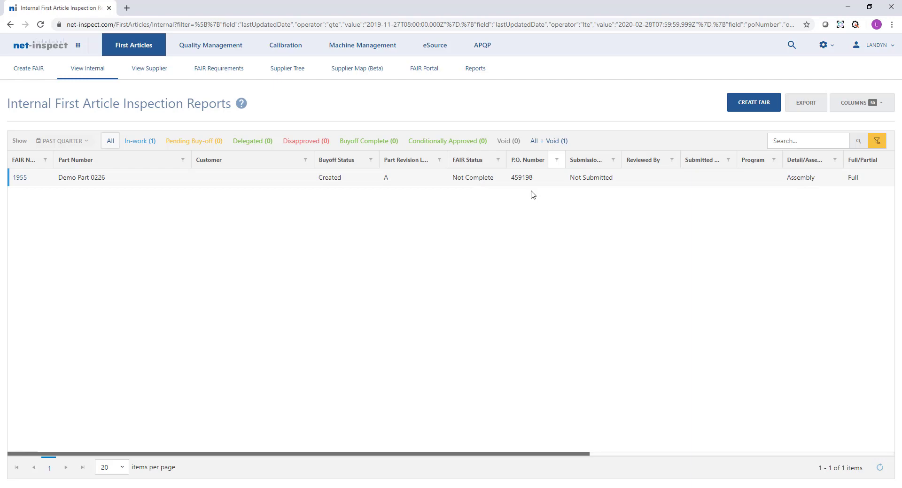
pyautogui.click(555, 159)
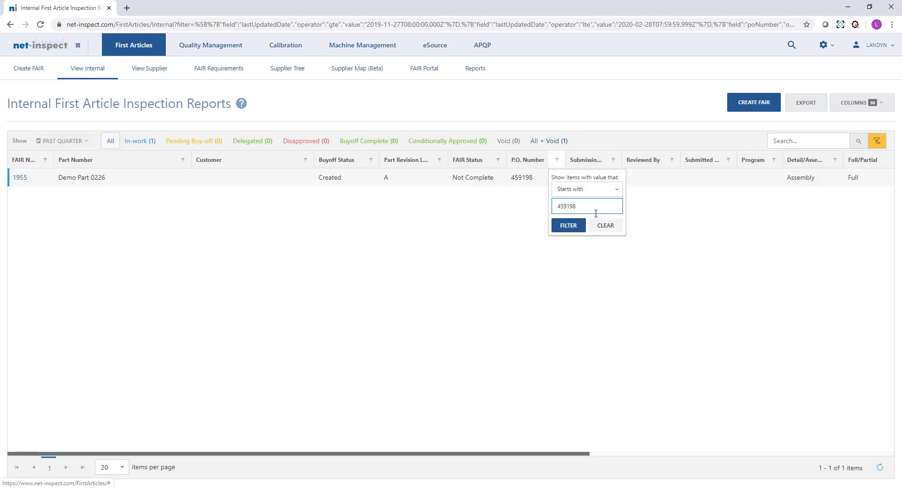
pyautogui.click(604, 224)
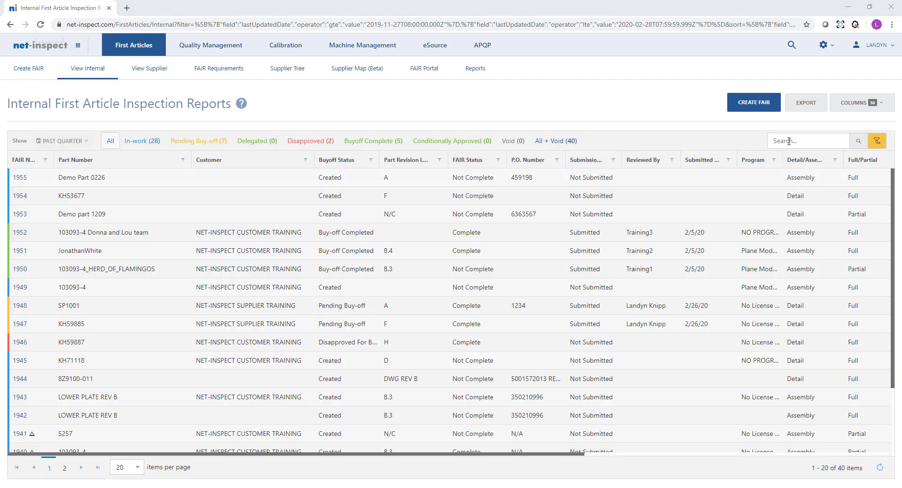
pyautogui.click(807, 140)
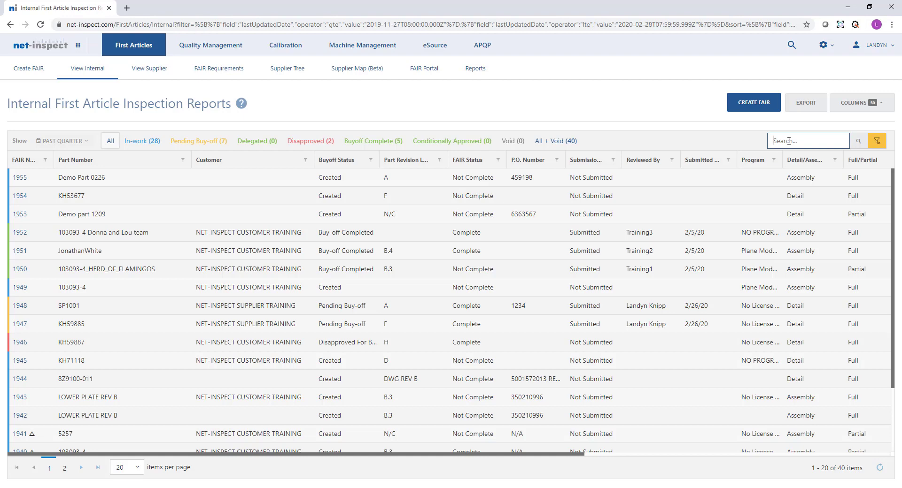
# Run a keyword search for 'detail part 1', listing its 8 matching internal FAIRs
pyautogui.write('detail part')
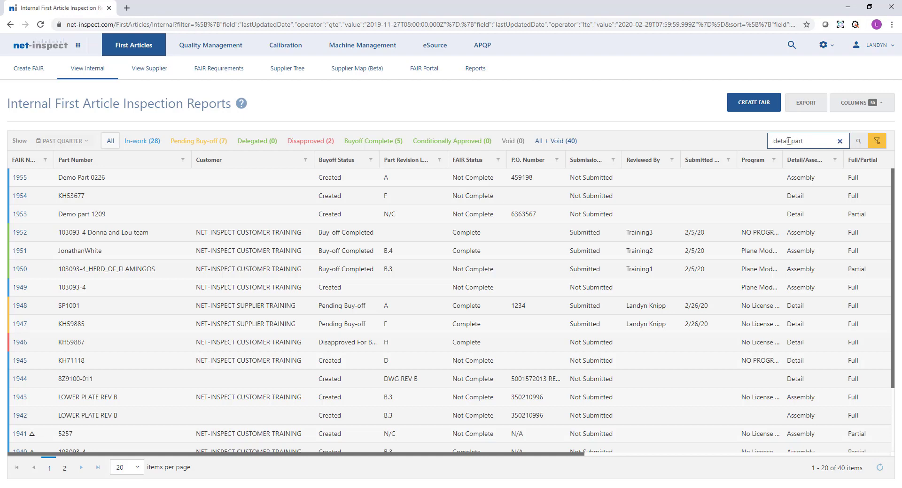
pyautogui.click(858, 140)
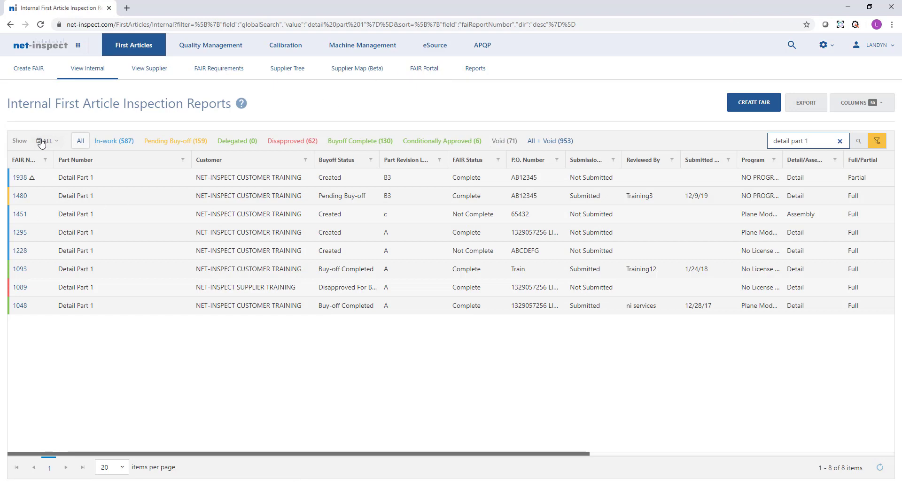
pyautogui.moveTo(194, 354)
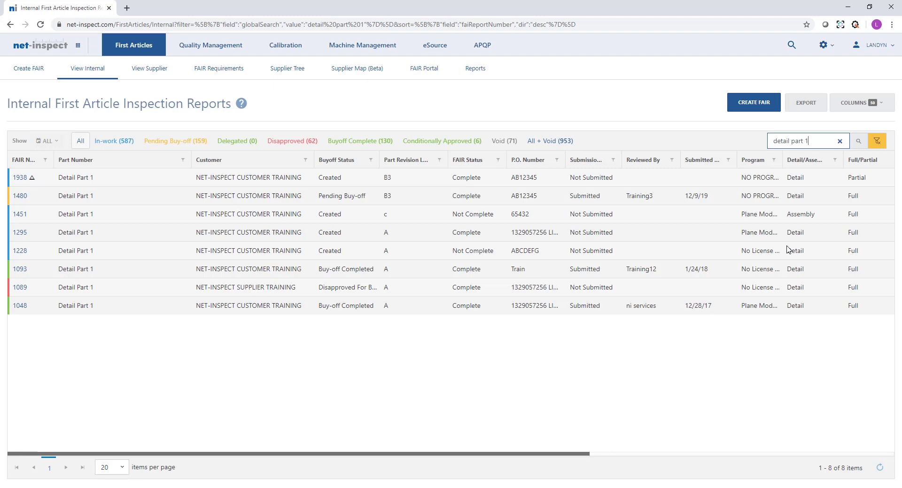
pyautogui.moveTo(449, 165)
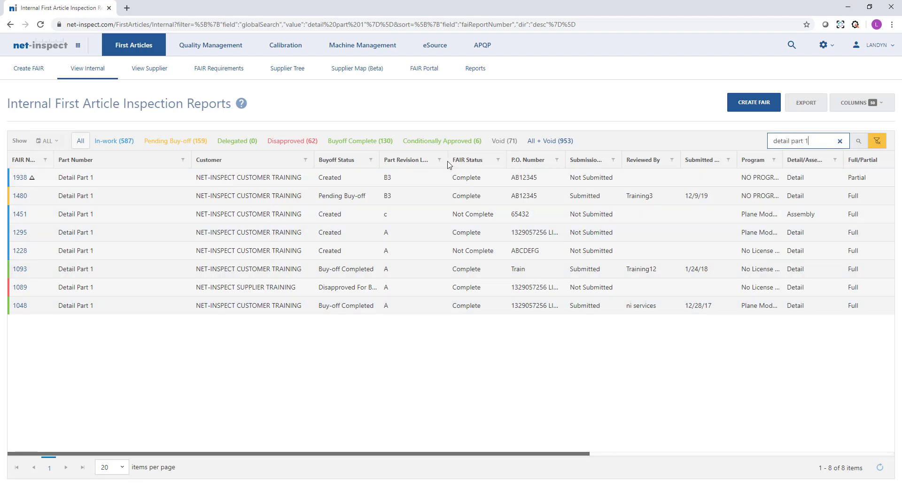
pyautogui.click(496, 160)
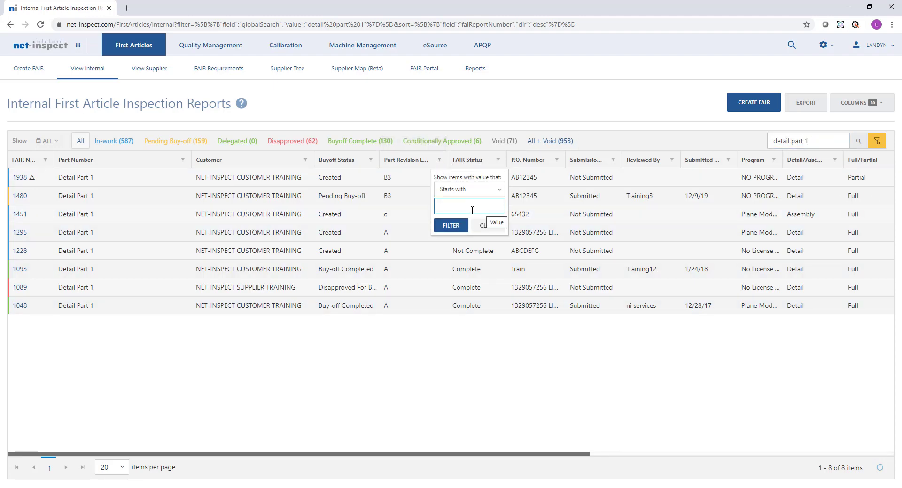
pyautogui.moveTo(472, 386)
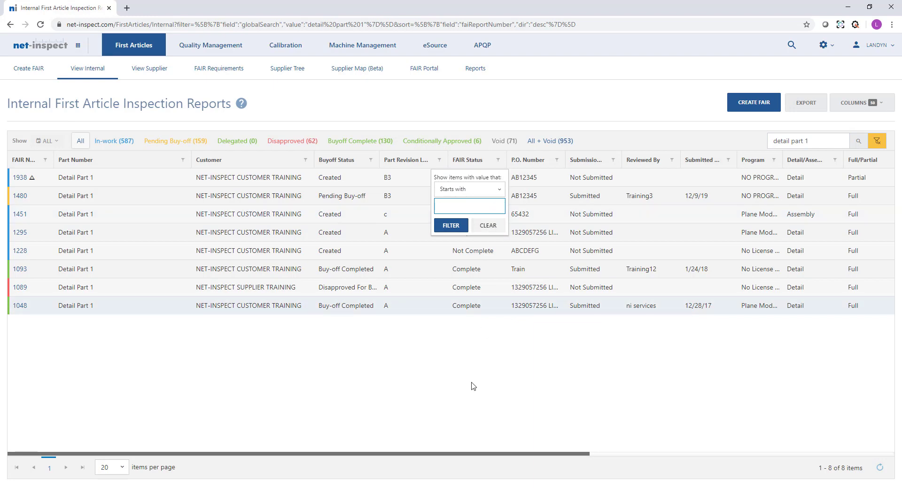
pyautogui.click(873, 45)
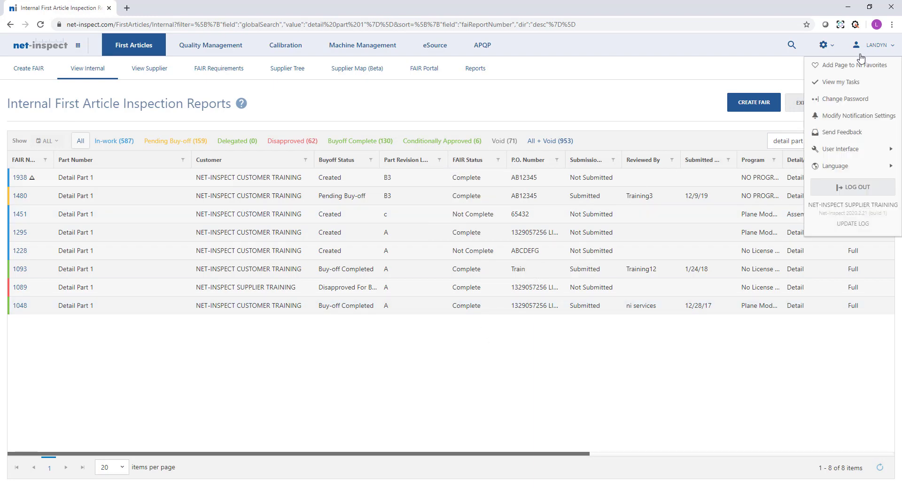
pyautogui.moveTo(841, 65)
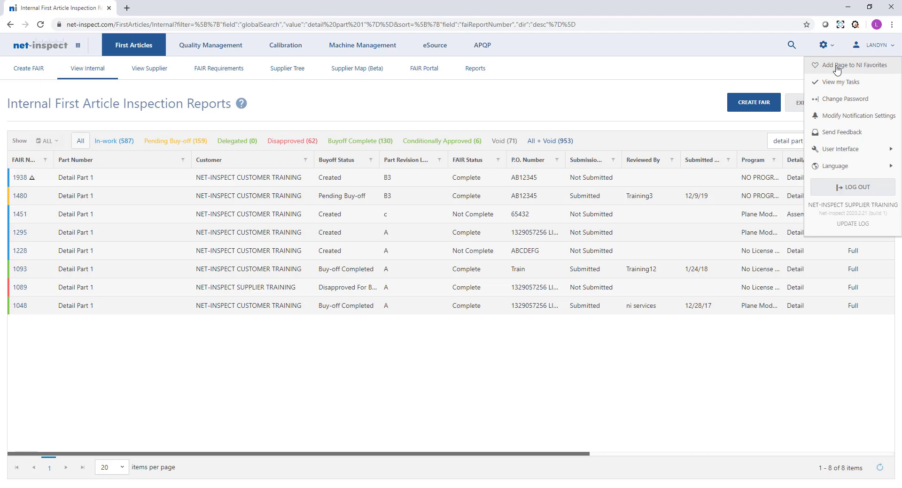
pyautogui.moveTo(833, 69)
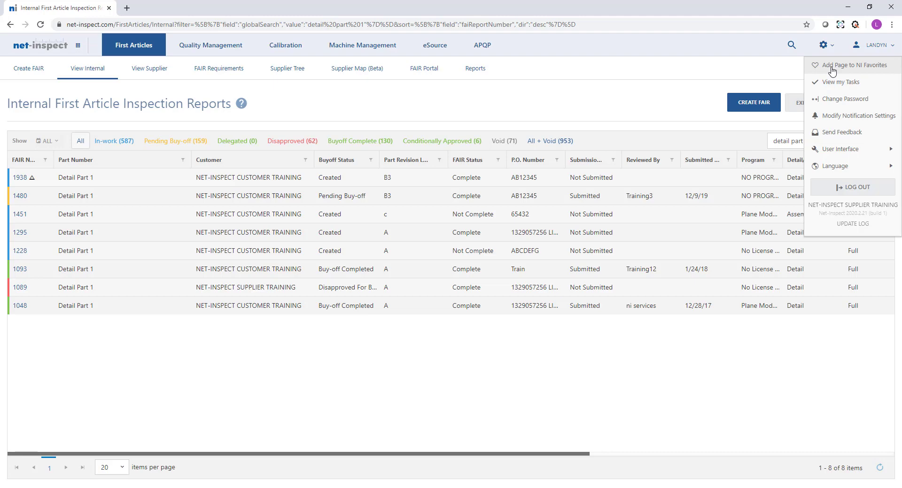
pyautogui.moveTo(652, 118)
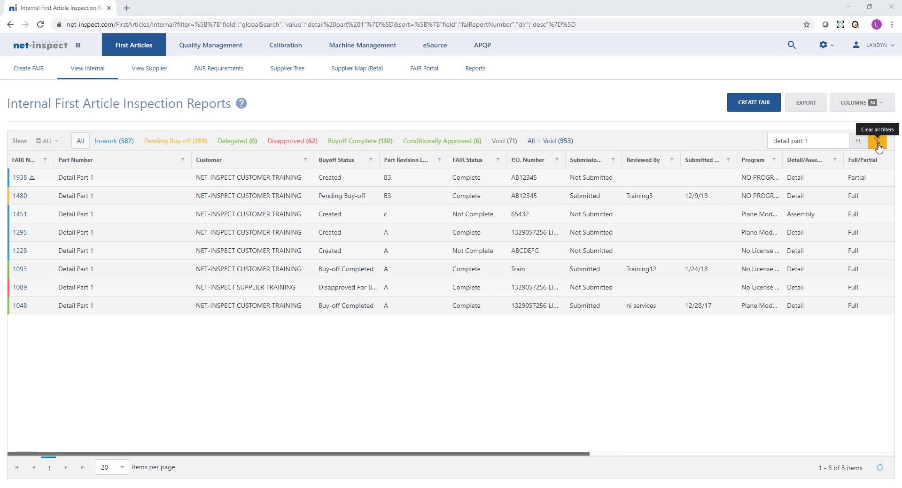
# Clear all filters and the search to list all 882 FAIRs, then bring up Export
pyautogui.click(876, 141)
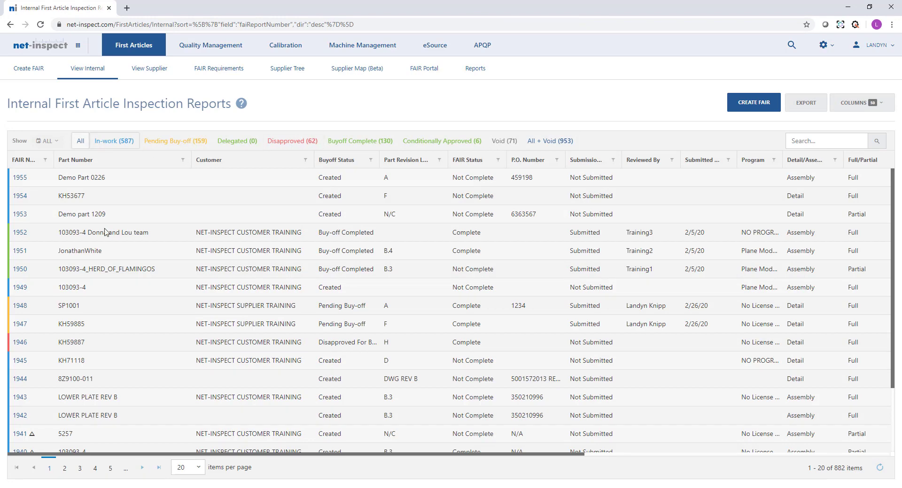
pyautogui.moveTo(180, 240)
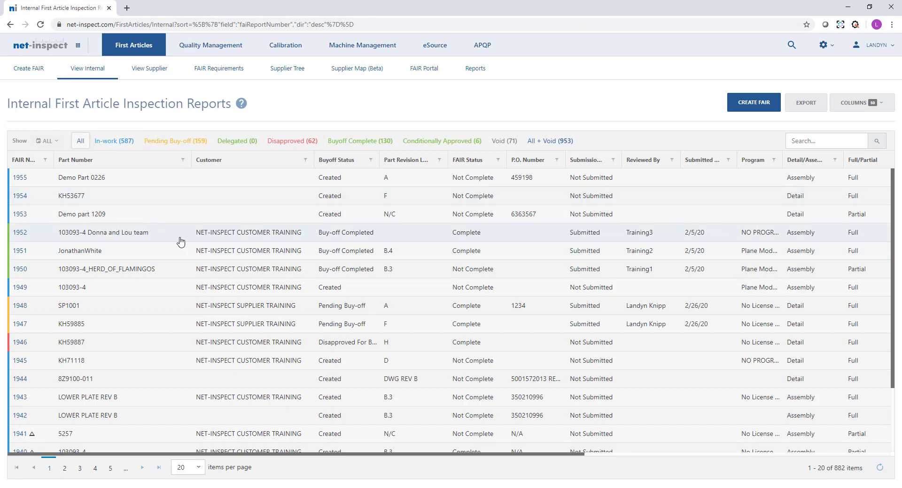
pyautogui.click(805, 102)
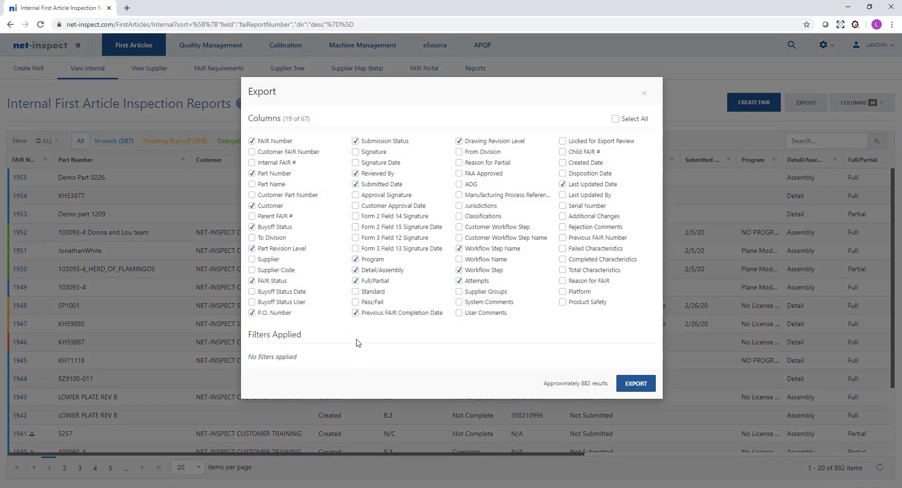
pyautogui.moveTo(811, 109)
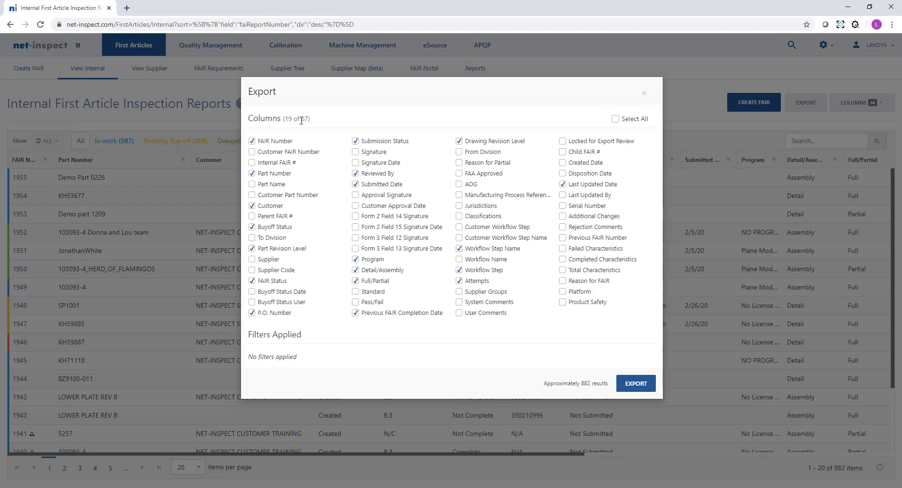
pyautogui.moveTo(565, 368)
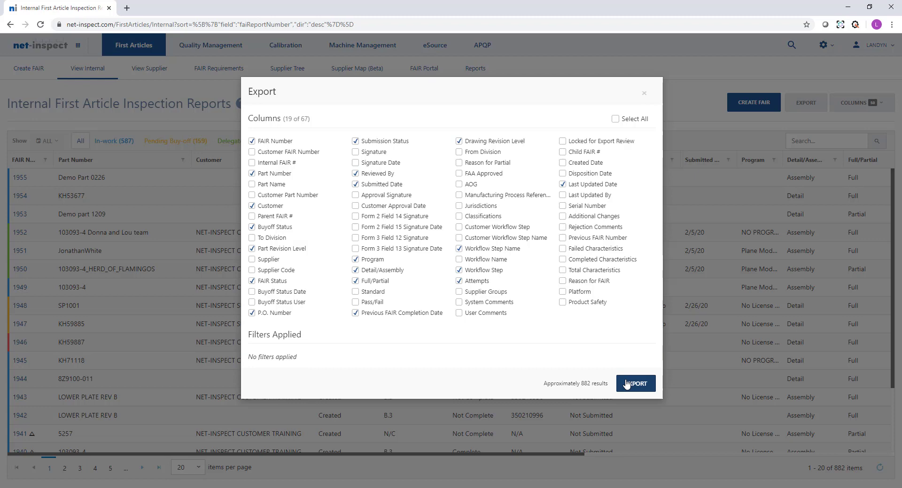
pyautogui.moveTo(422, 346)
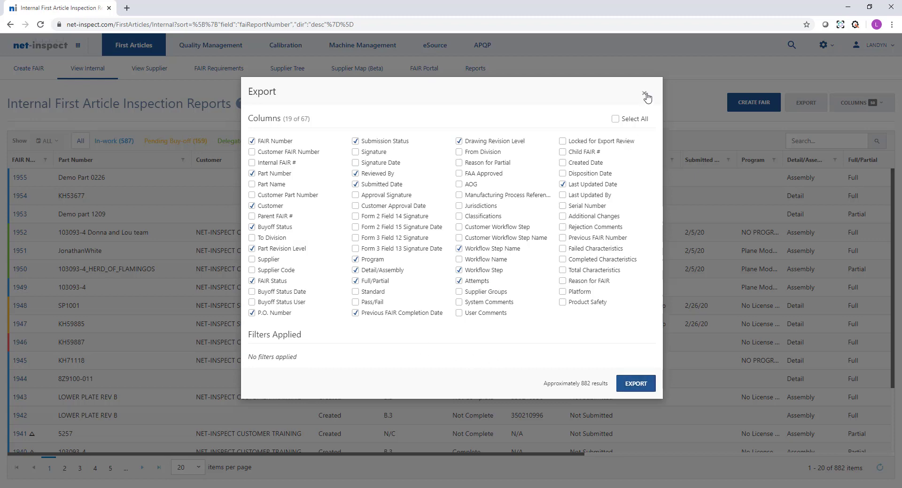
# Close the Export dialog without exporting, keeping the full 882-report list
pyautogui.click(646, 95)
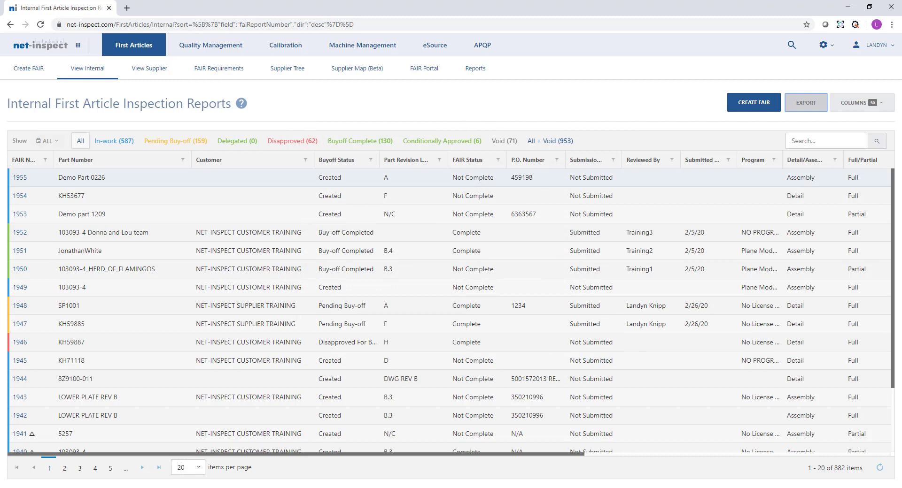
pyautogui.moveTo(49, 297)
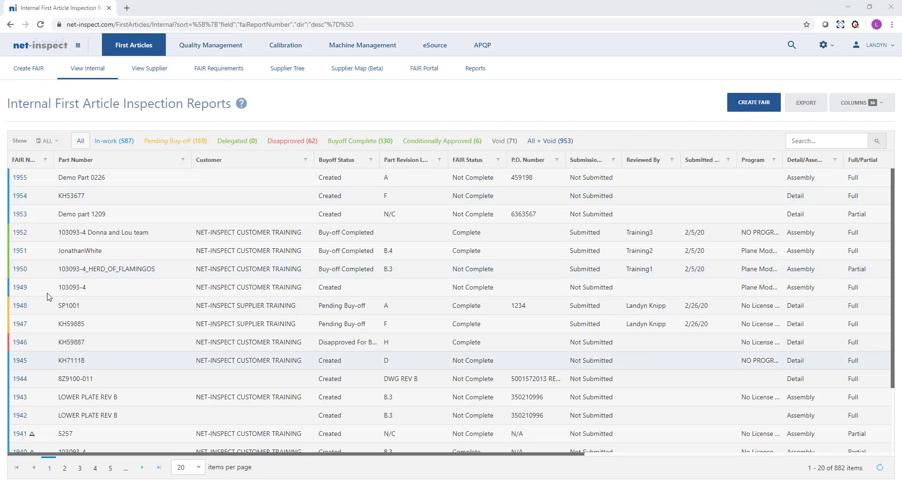
pyautogui.moveTo(385, 124)
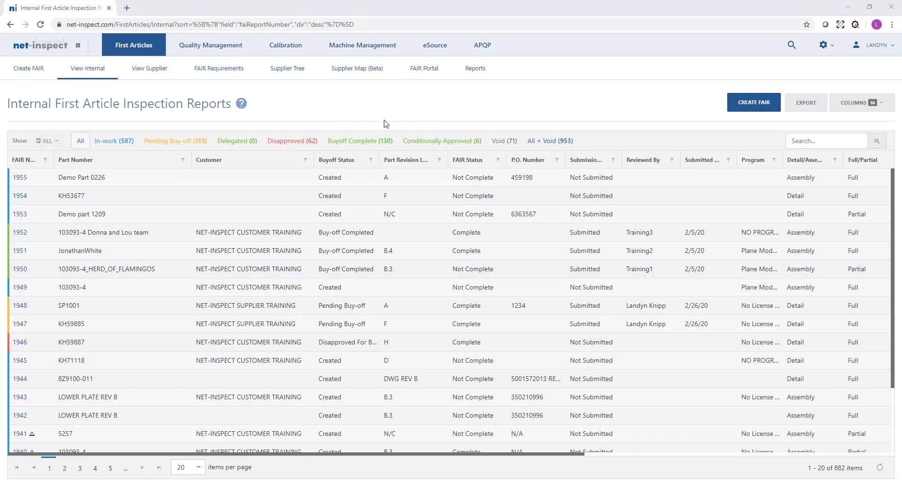
pyautogui.moveTo(21, 342)
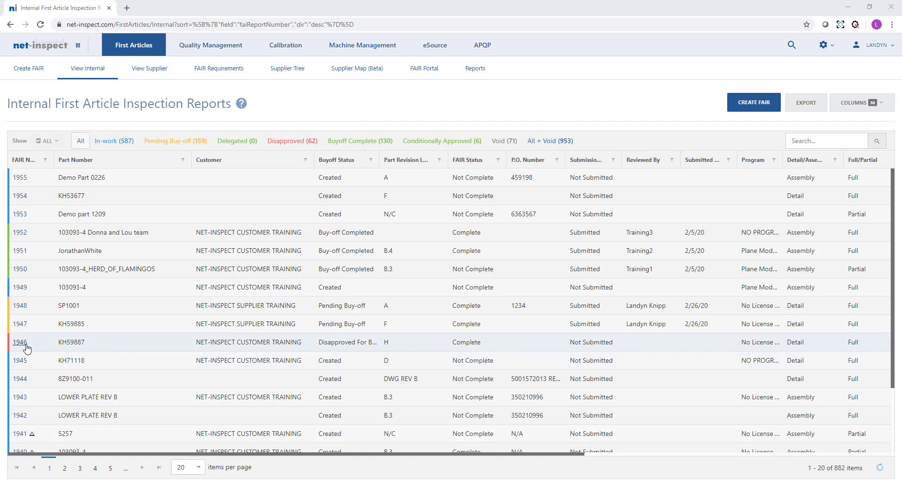
pyautogui.moveTo(347, 342)
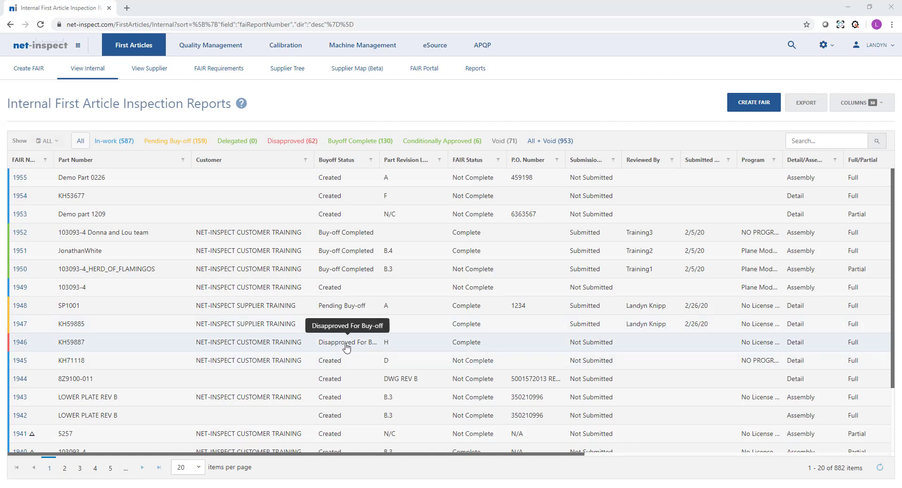
pyautogui.moveTo(136, 345)
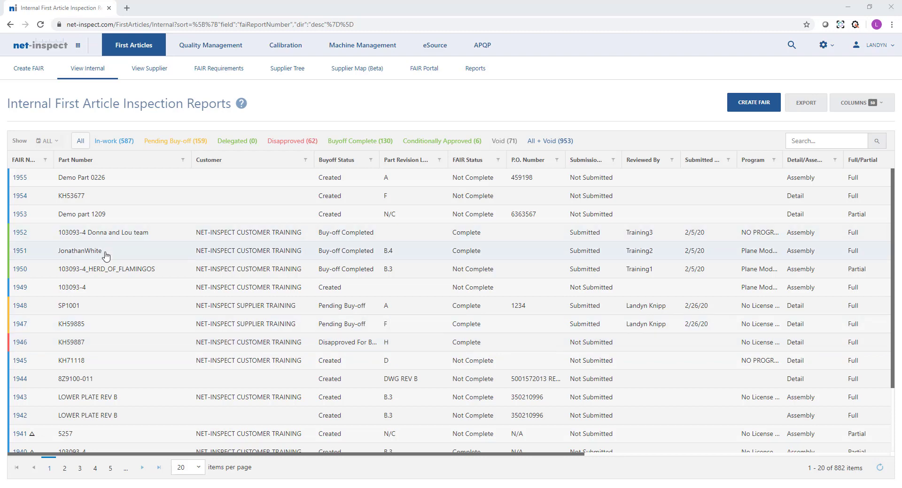
pyautogui.moveTo(352, 276)
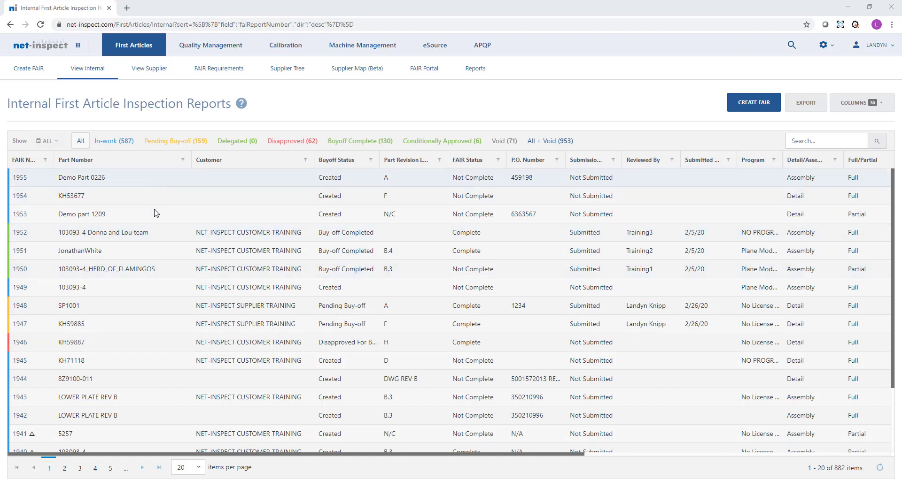
pyautogui.moveTo(119, 178)
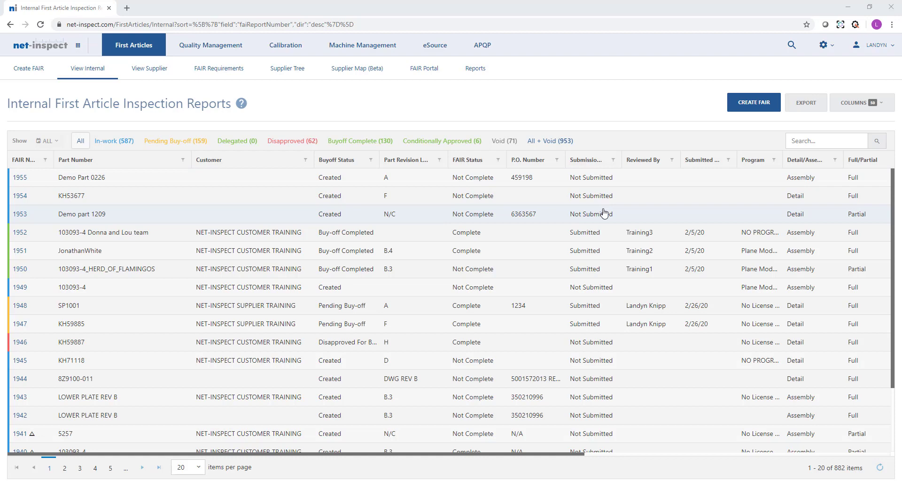
pyautogui.moveTo(109, 343)
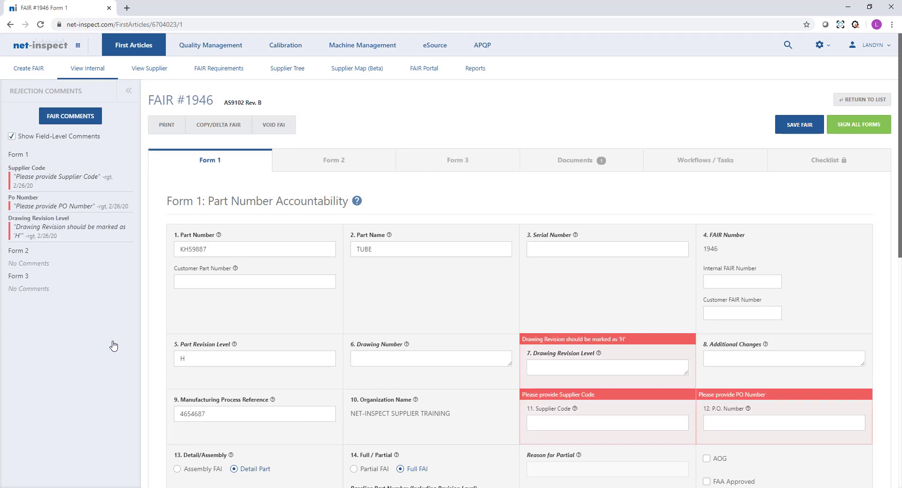
pyautogui.moveTo(217, 191)
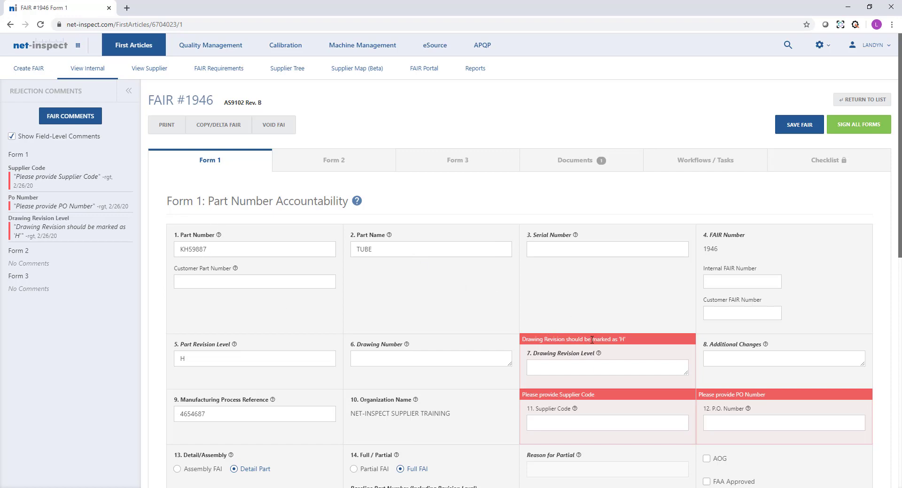
pyautogui.moveTo(260, 232)
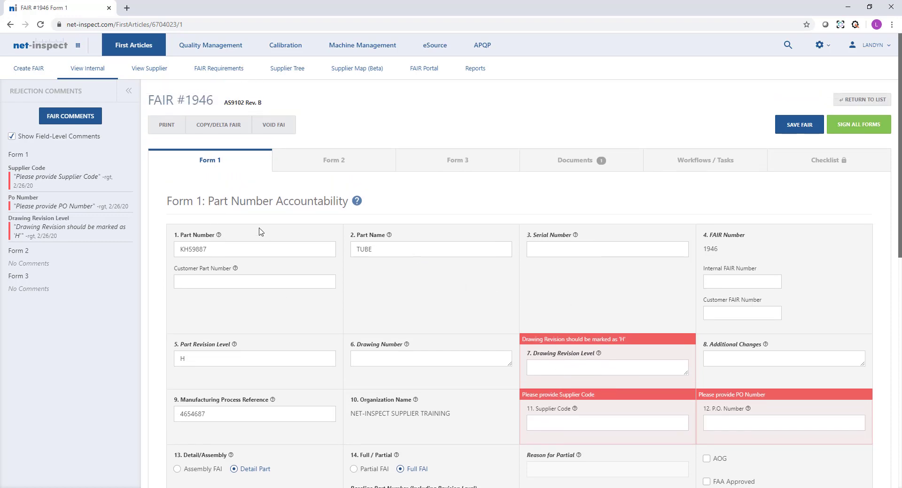
pyautogui.moveTo(481, 223)
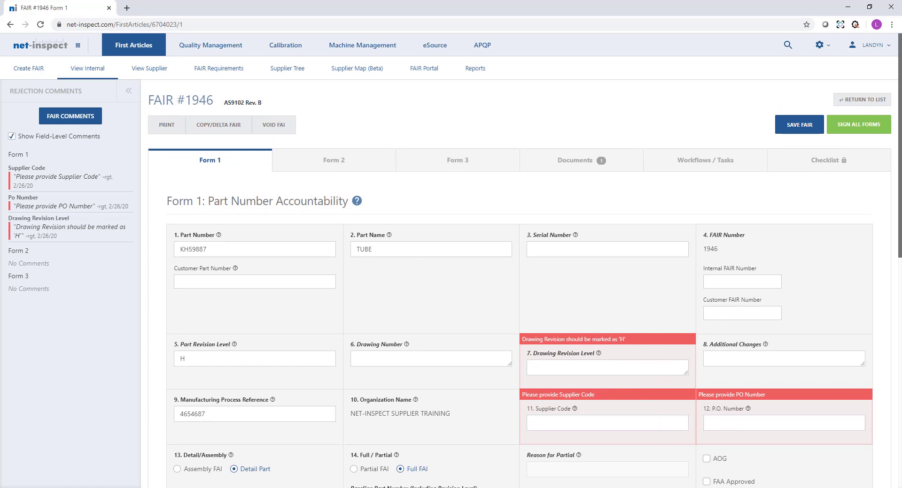
pyautogui.moveTo(552, 224)
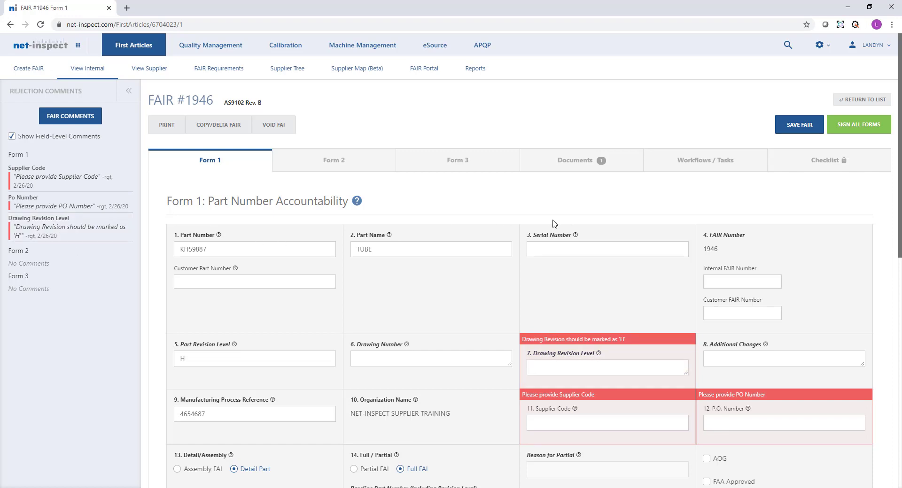
pyautogui.moveTo(597, 293)
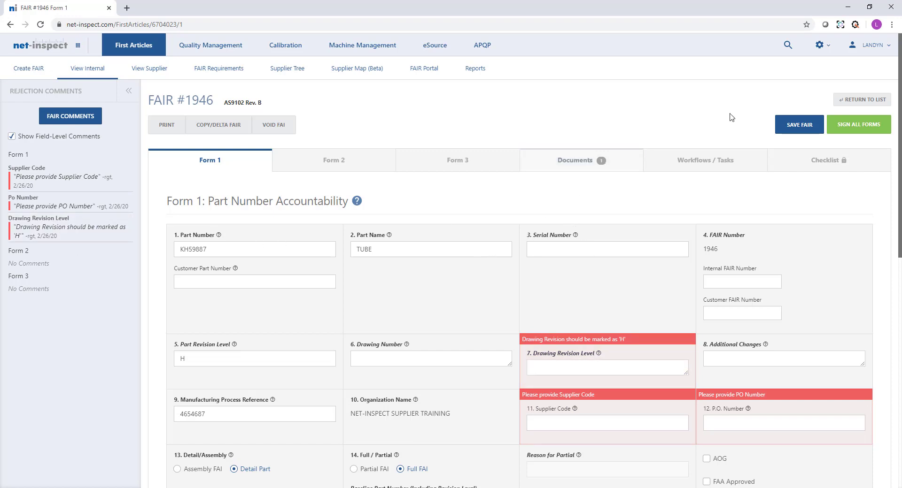
pyautogui.click(861, 99)
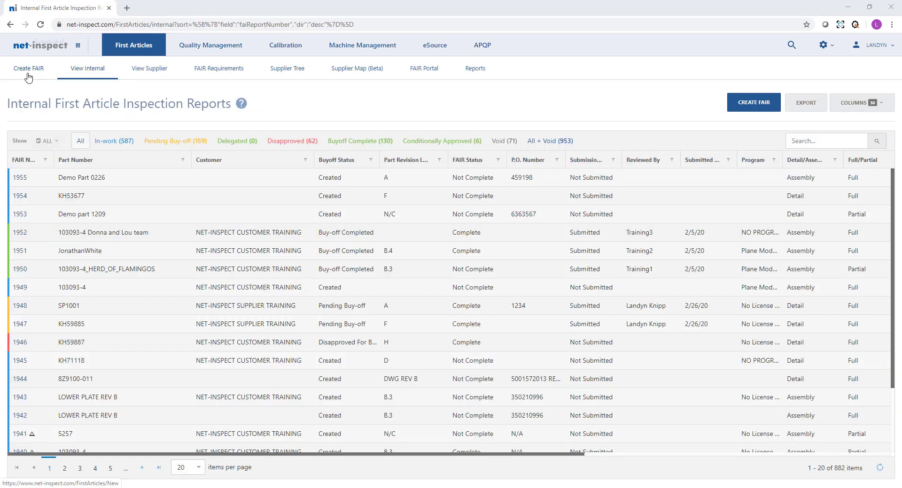
# Open the blank Create a New FAIR form from the First Articles sub-tabs
pyautogui.click(29, 68)
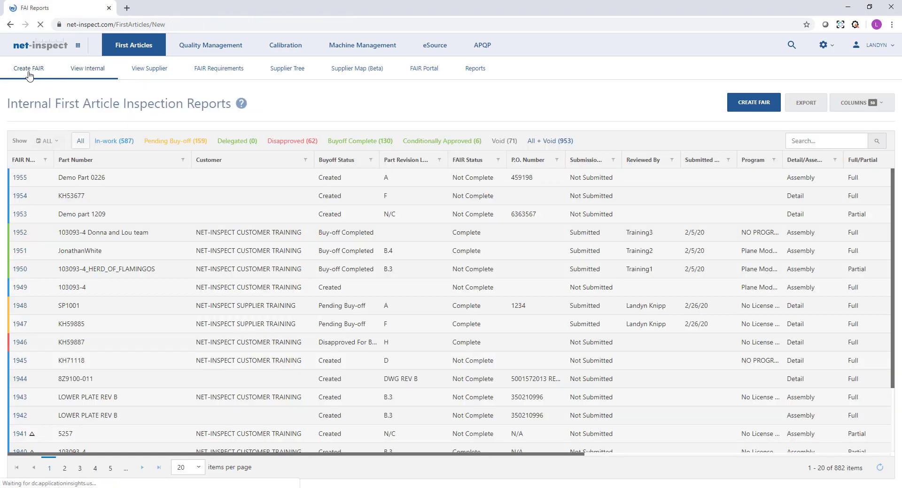
pyautogui.click(28, 68)
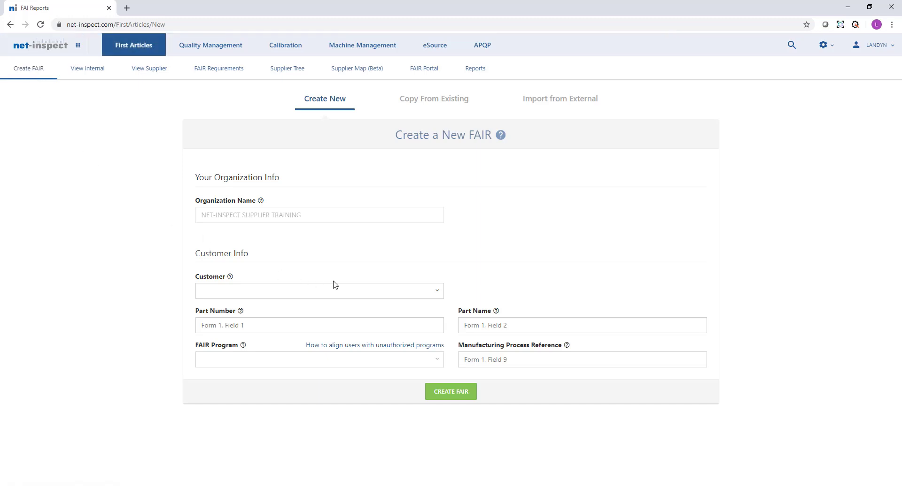
pyautogui.moveTo(314, 321)
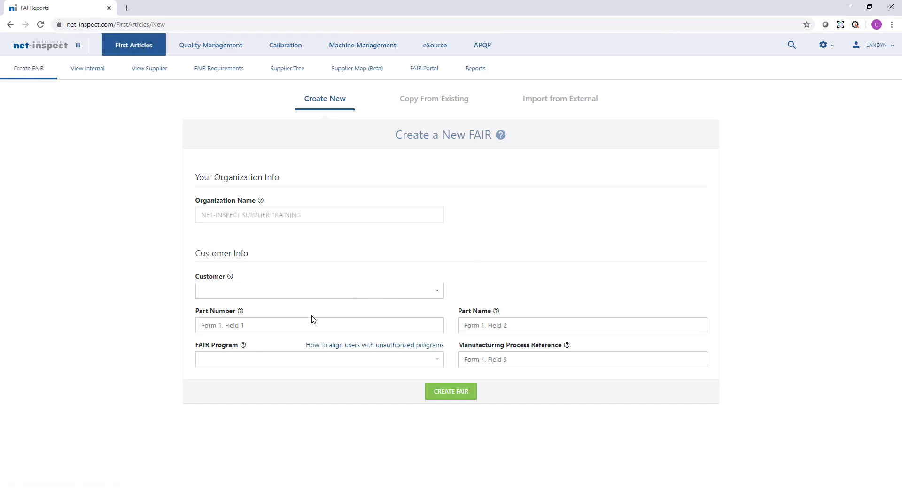
pyautogui.moveTo(563, 373)
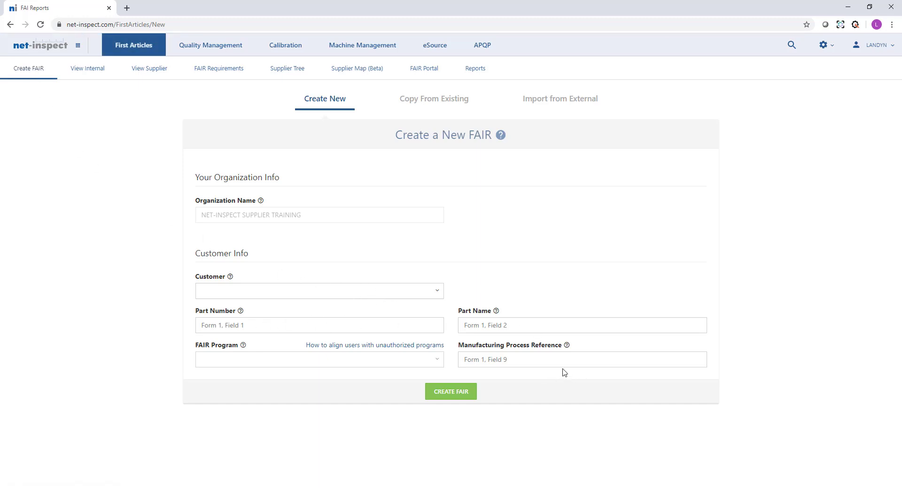
pyautogui.moveTo(414, 194)
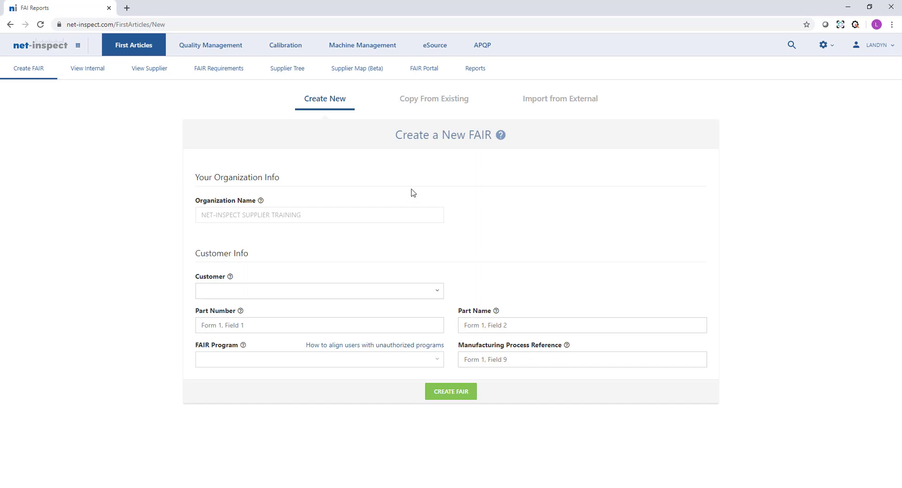
pyautogui.moveTo(434, 98)
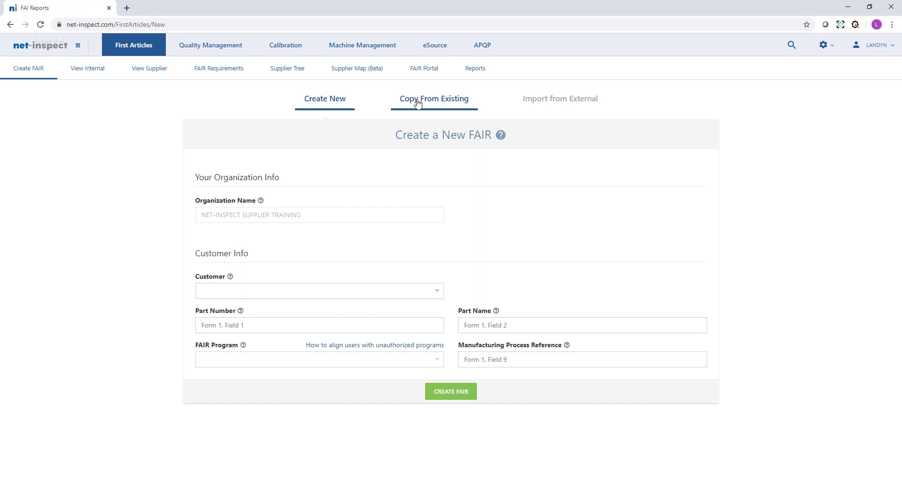
pyautogui.moveTo(557, 109)
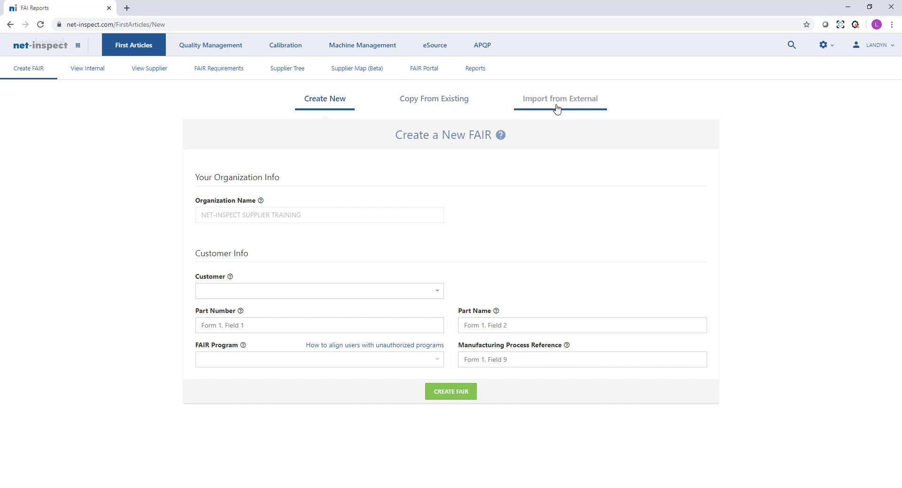
# Switch to Import from External and browse the available FAI import types
pyautogui.click(559, 98)
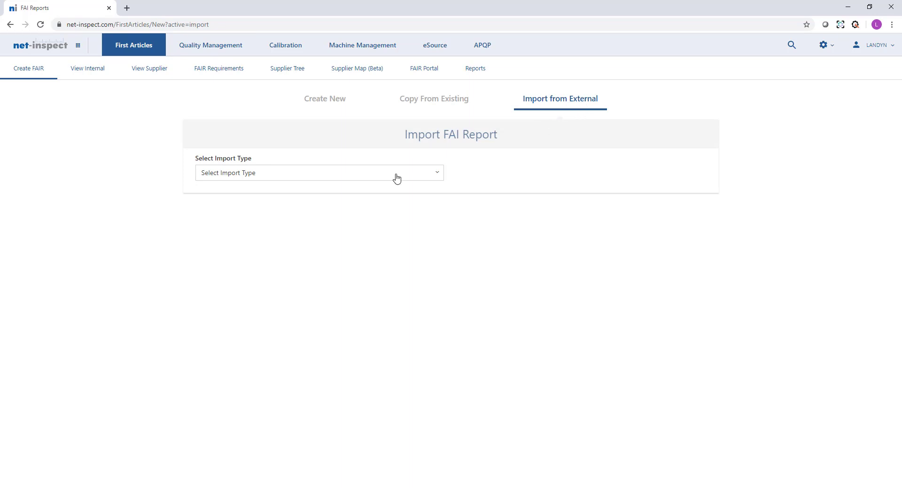
pyautogui.click(320, 173)
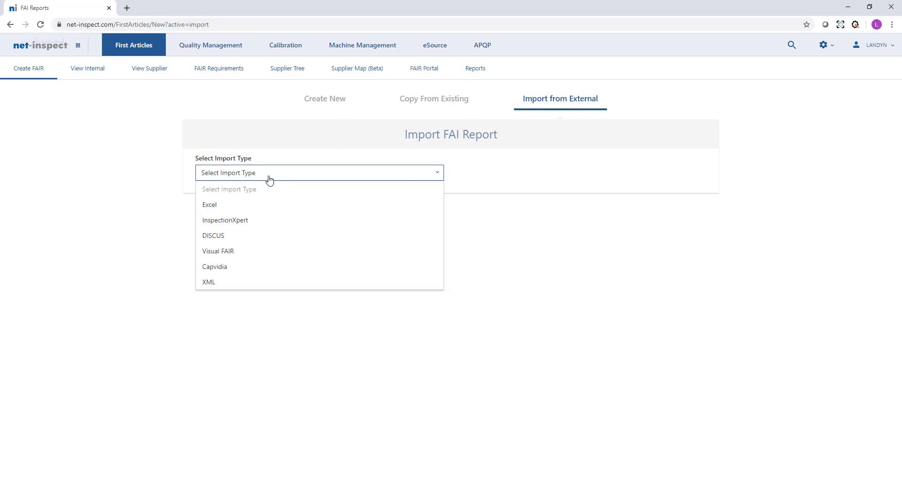
pyautogui.moveTo(209, 204)
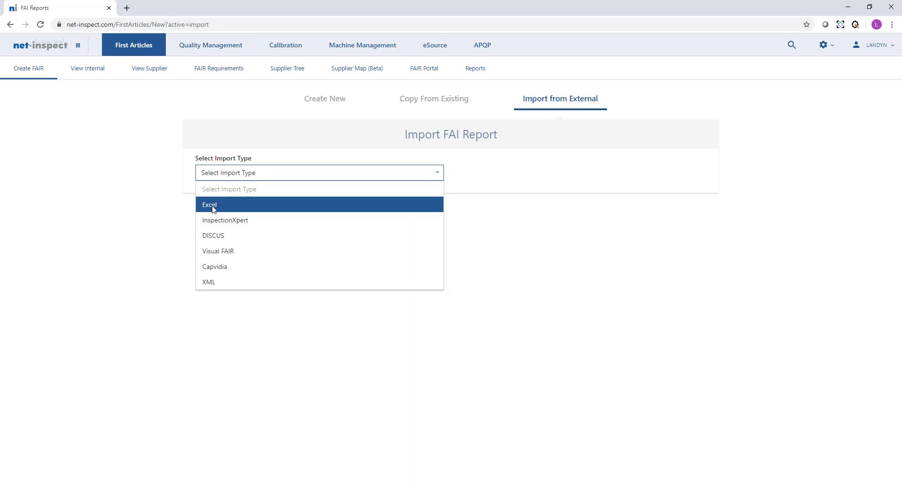
pyautogui.moveTo(206, 236)
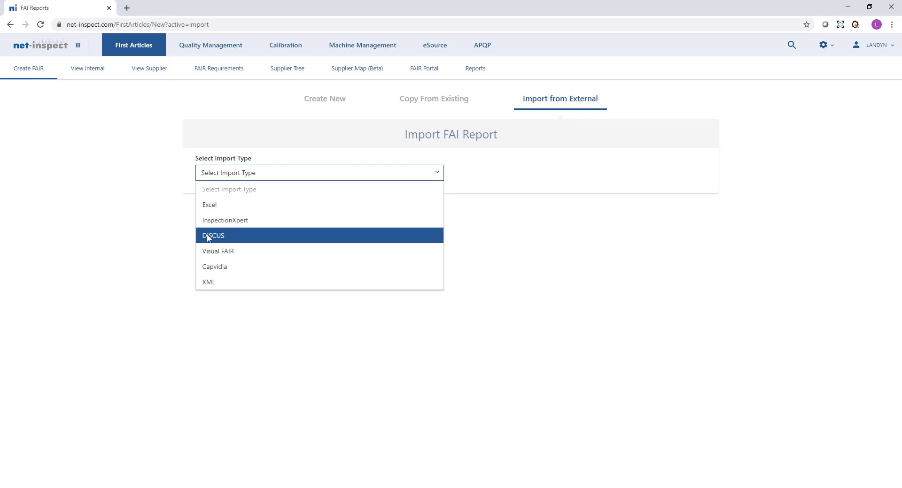
pyautogui.moveTo(214, 244)
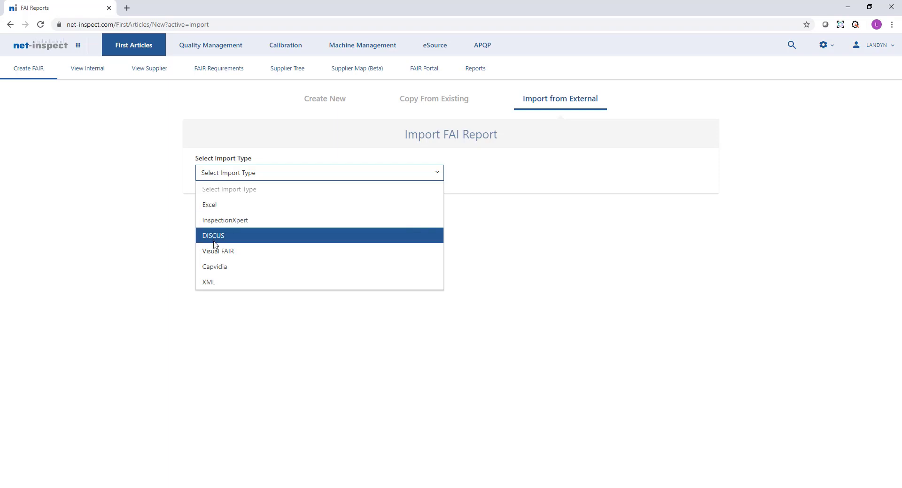
pyautogui.moveTo(97, 236)
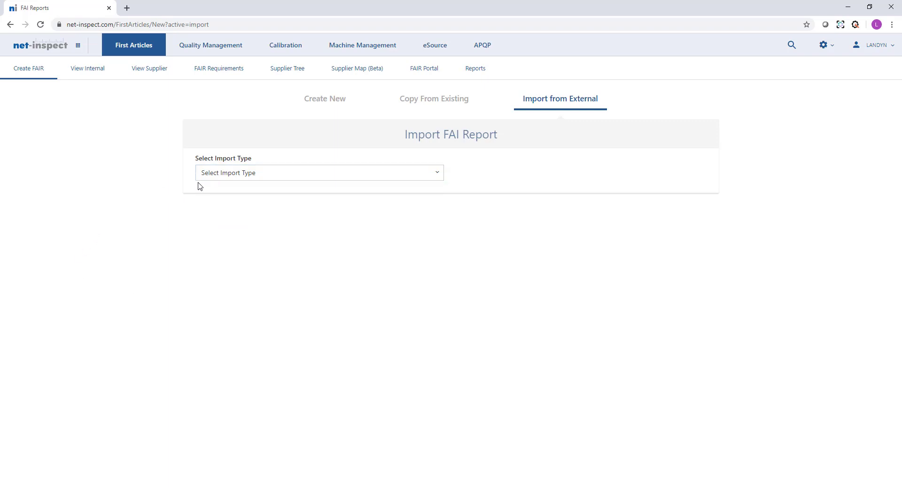
pyautogui.moveTo(45, 65)
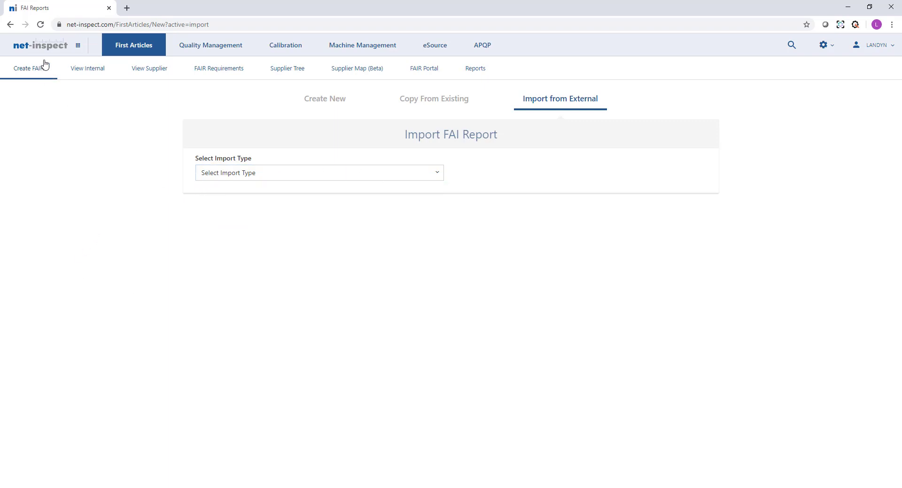
pyautogui.moveTo(40, 46)
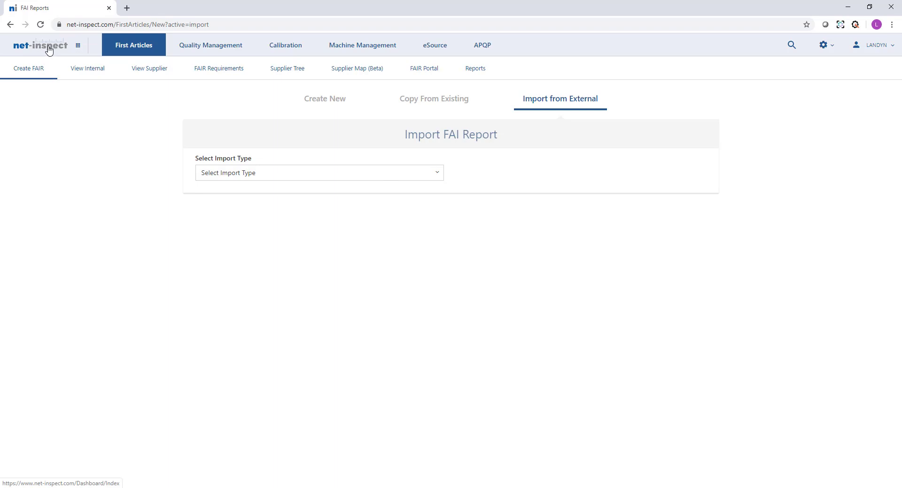
# Return to the dashboard and open the gear menu with Company Setup and User Management
pyautogui.click(40, 45)
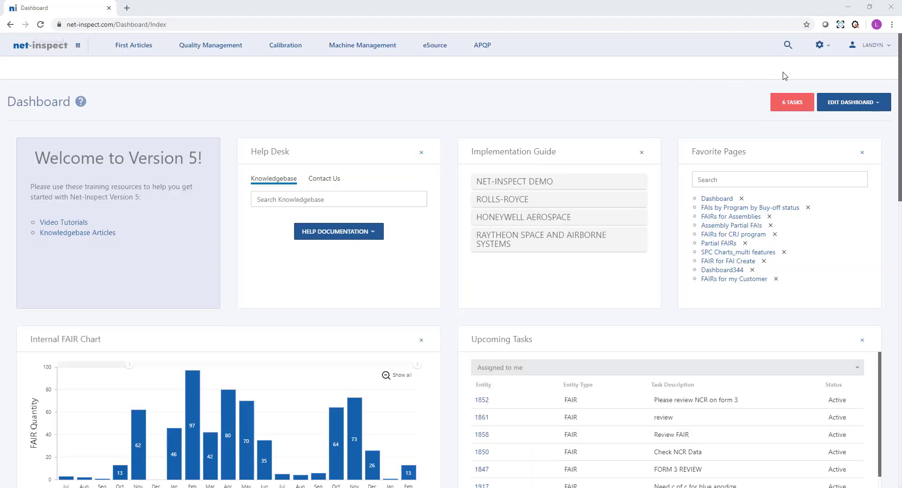
pyautogui.click(821, 45)
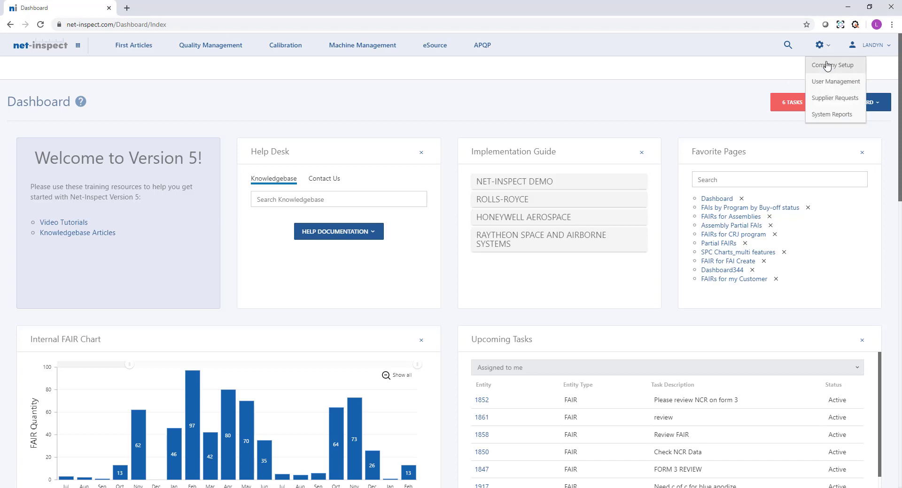
pyautogui.moveTo(834, 65)
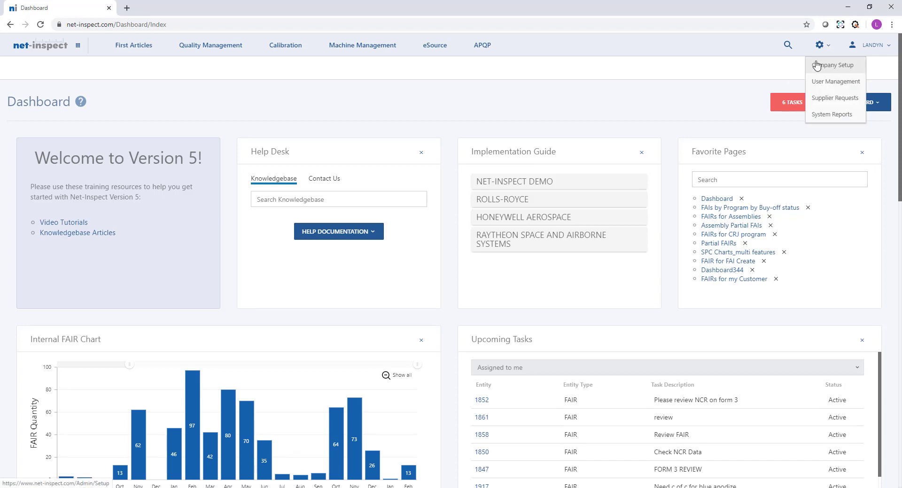
pyautogui.moveTo(819, 67)
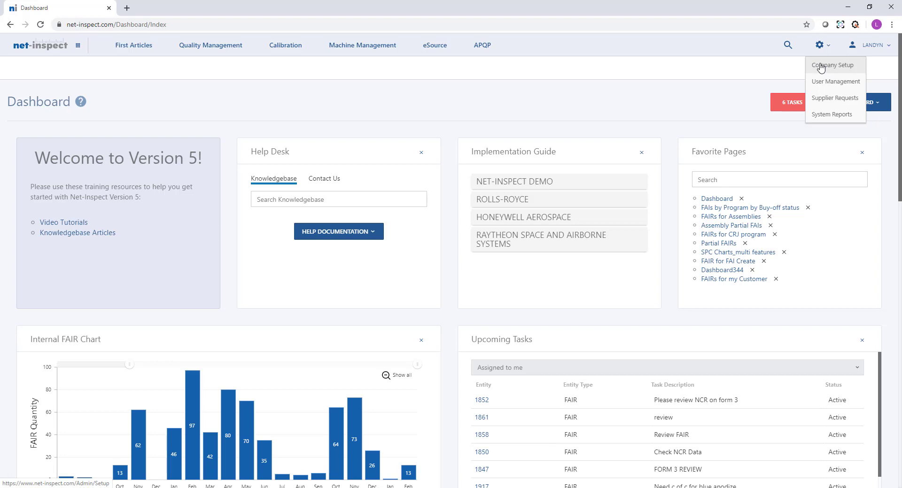
pyautogui.moveTo(835, 81)
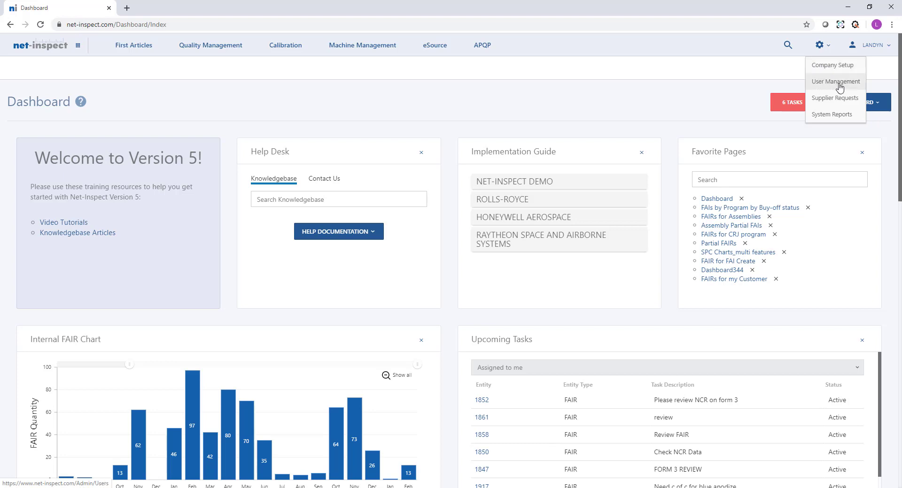
pyautogui.moveTo(834, 85)
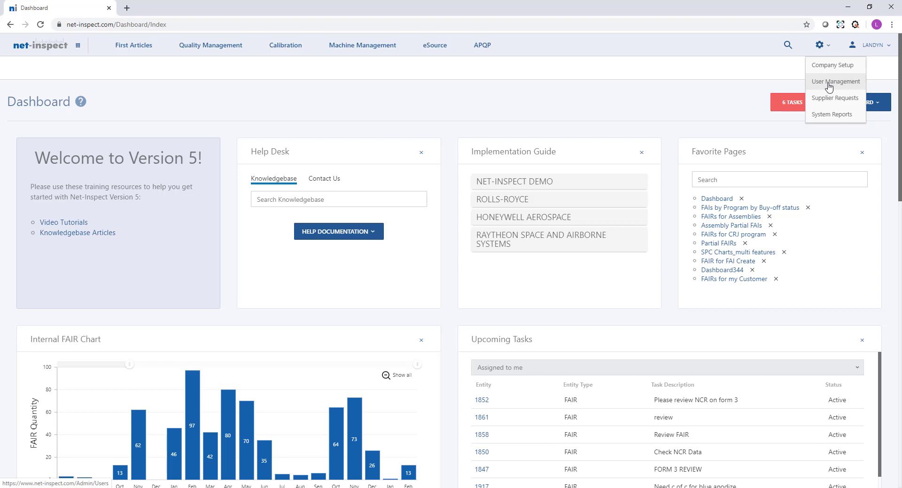
pyautogui.moveTo(819, 86)
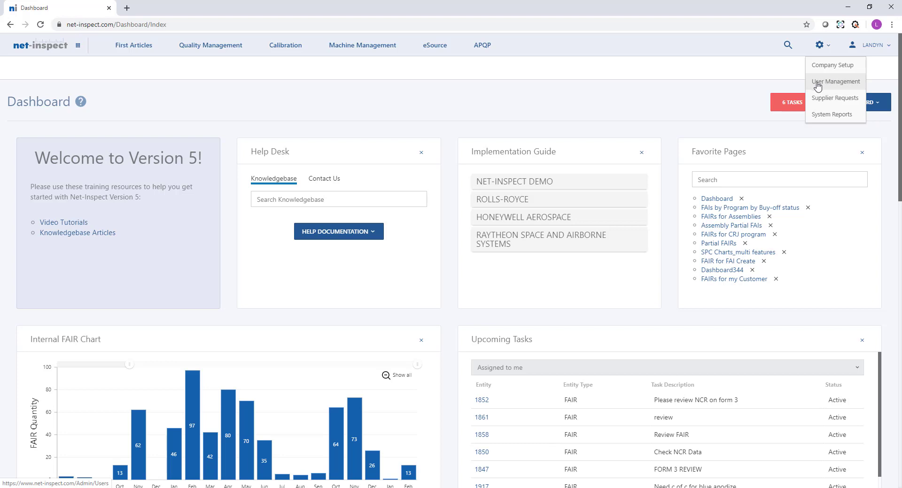
# Open the user-name menu listing favorites, tasks, password, notifications, feedback and Log Out
pyautogui.click(870, 45)
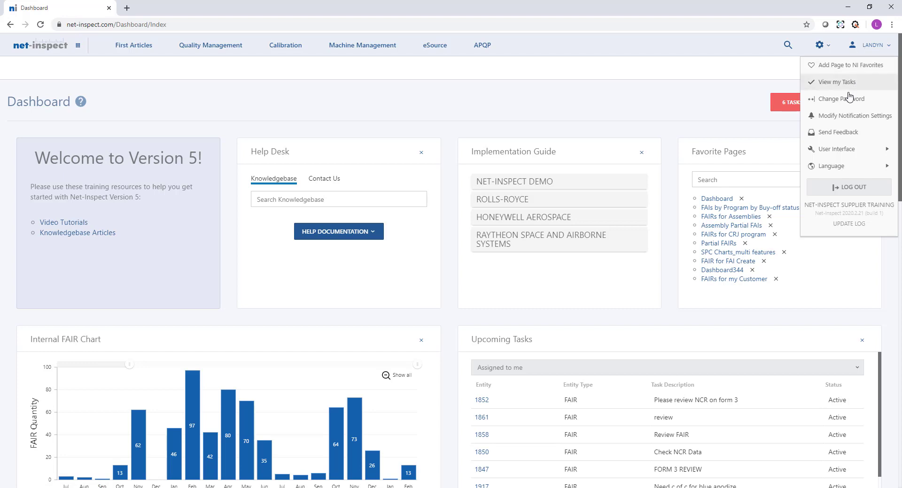
pyautogui.moveTo(854, 116)
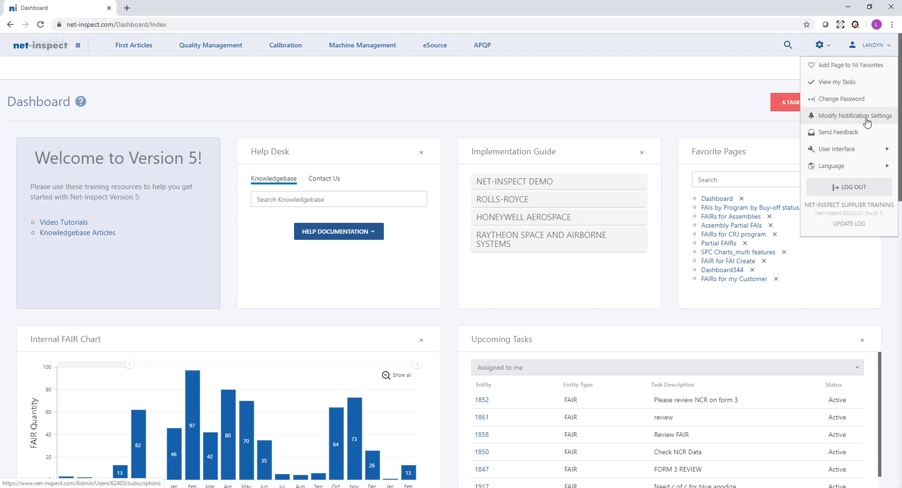
pyautogui.moveTo(872, 52)
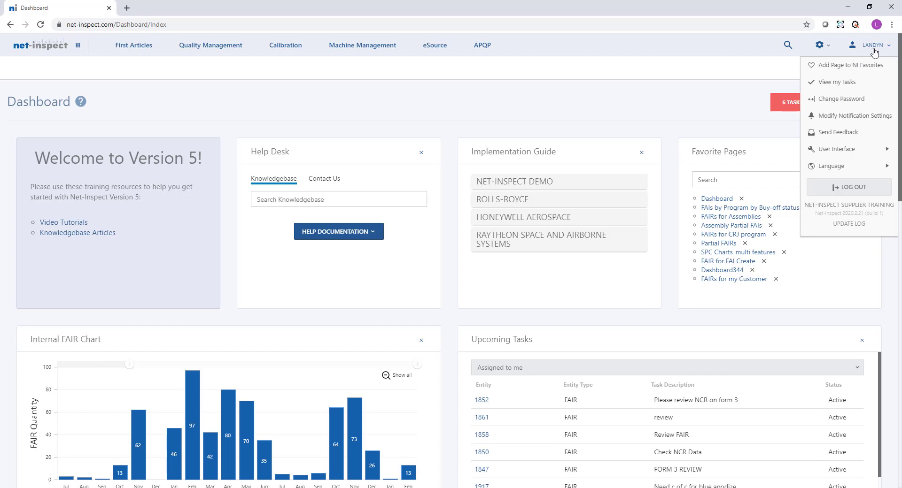
pyautogui.moveTo(842, 99)
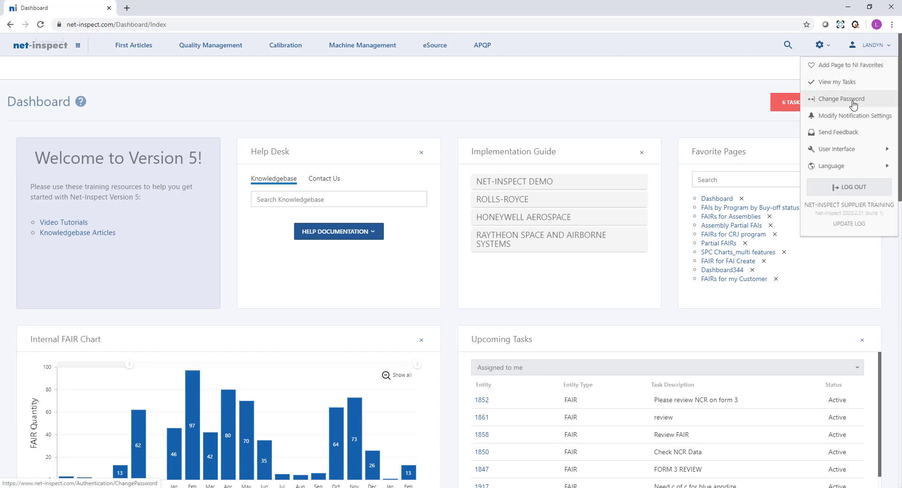
pyautogui.moveTo(839, 116)
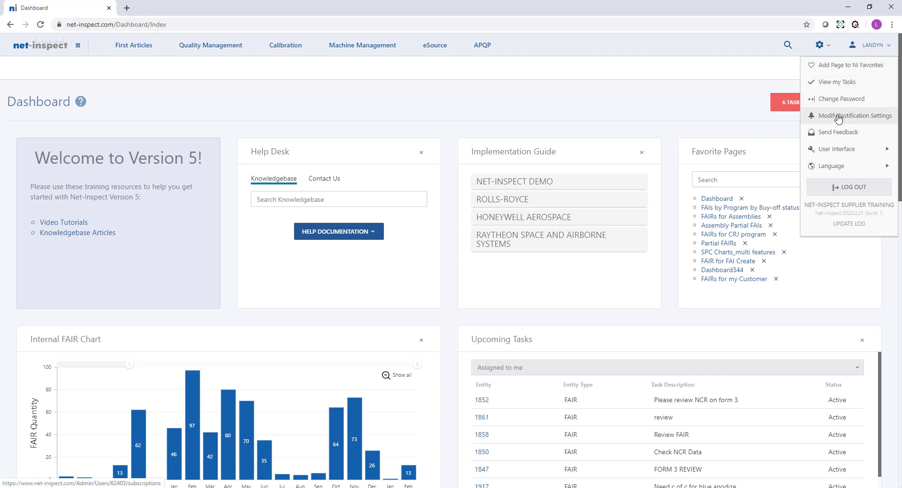
pyautogui.moveTo(849, 187)
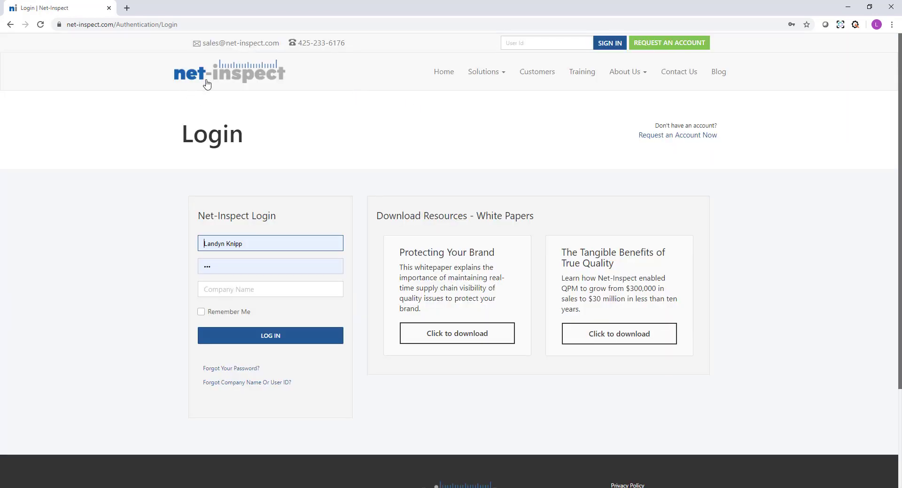
# Go from the login page to the public Net-Inspect homepage via the net-inspect logo
pyautogui.click(228, 73)
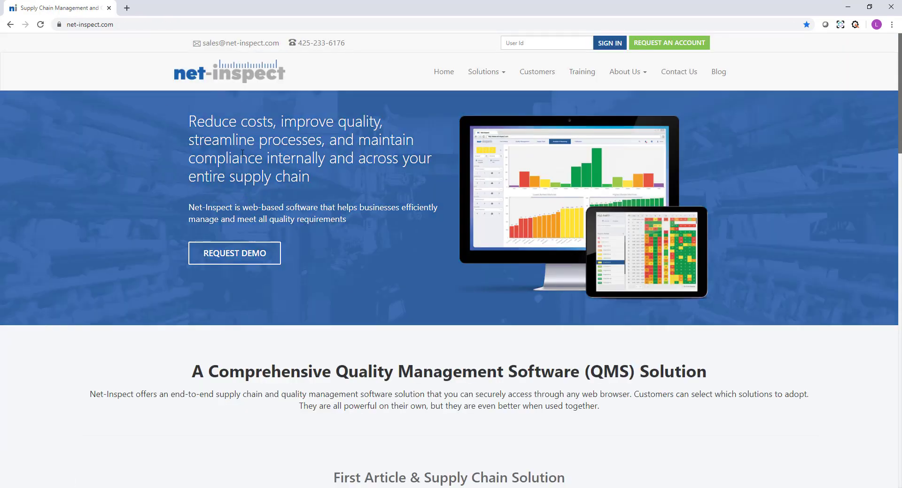
pyautogui.click(545, 43)
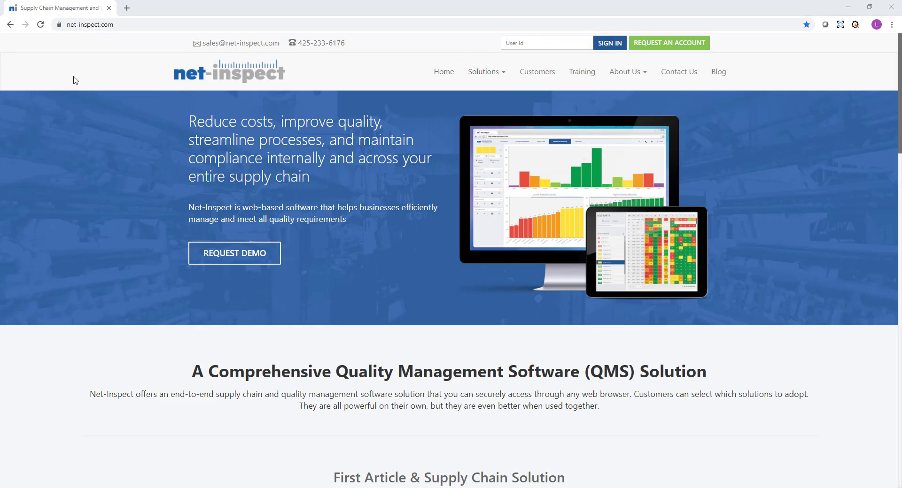
pyautogui.moveTo(317, 43)
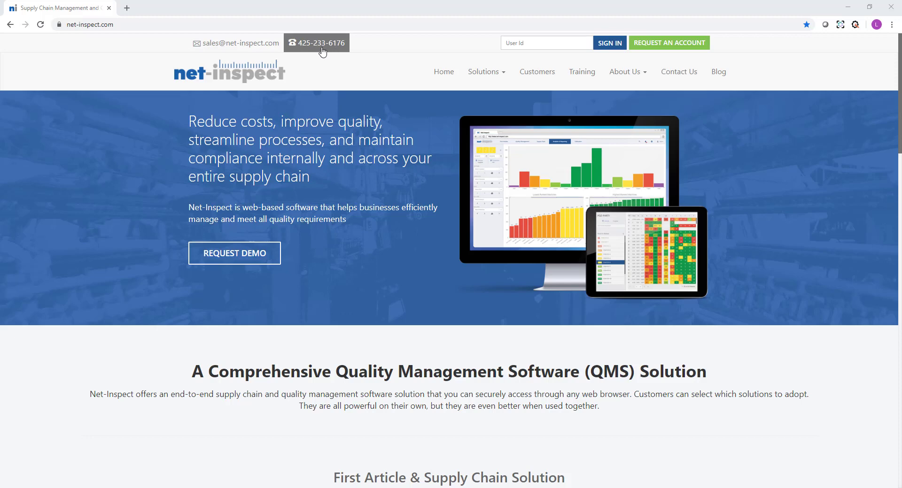
pyautogui.moveTo(318, 53)
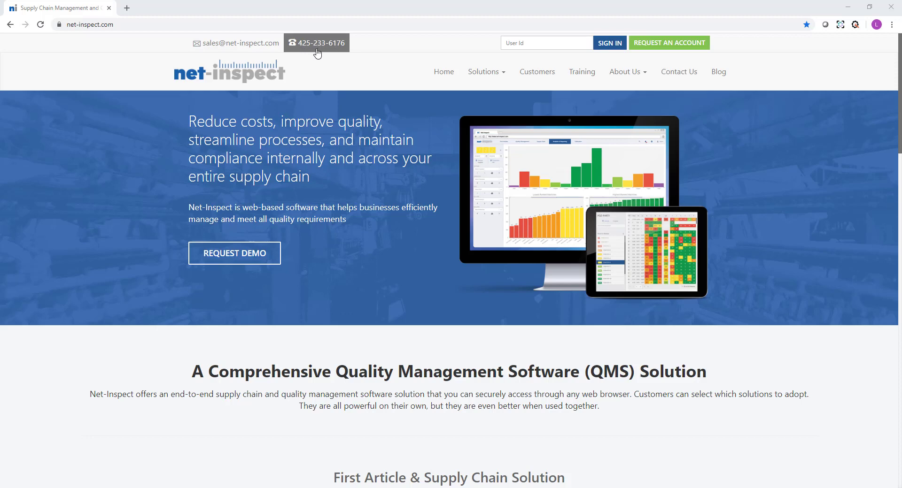
pyautogui.moveTo(330, 51)
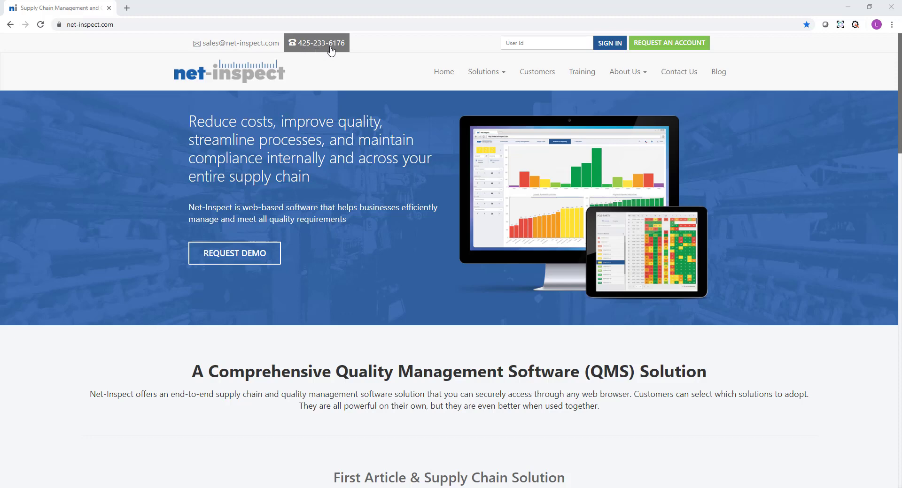
pyautogui.moveTo(693, 72)
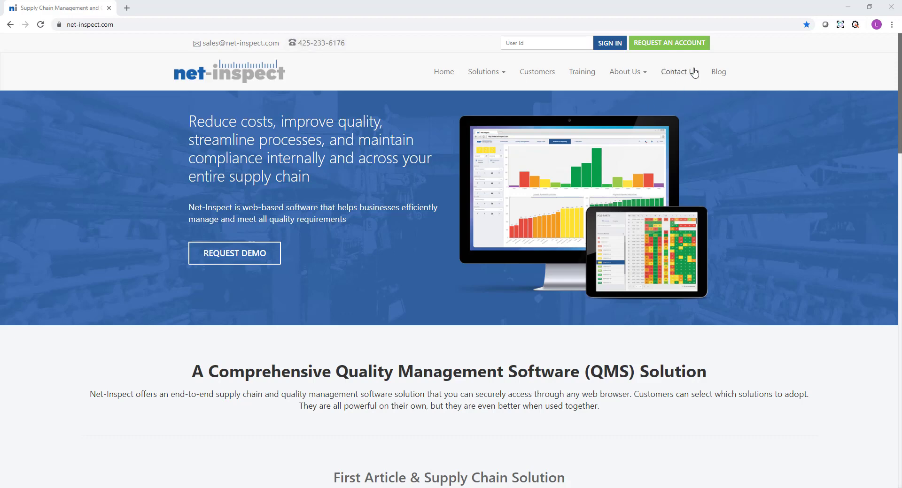
# Browse the Contact Us page's blank Request an Account form from top to bottom and back
pyautogui.click(674, 71)
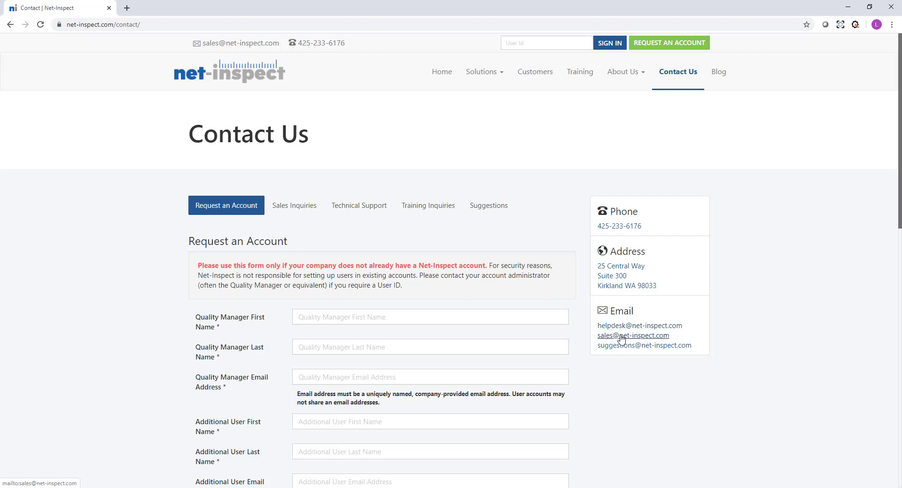
pyautogui.moveTo(632, 355)
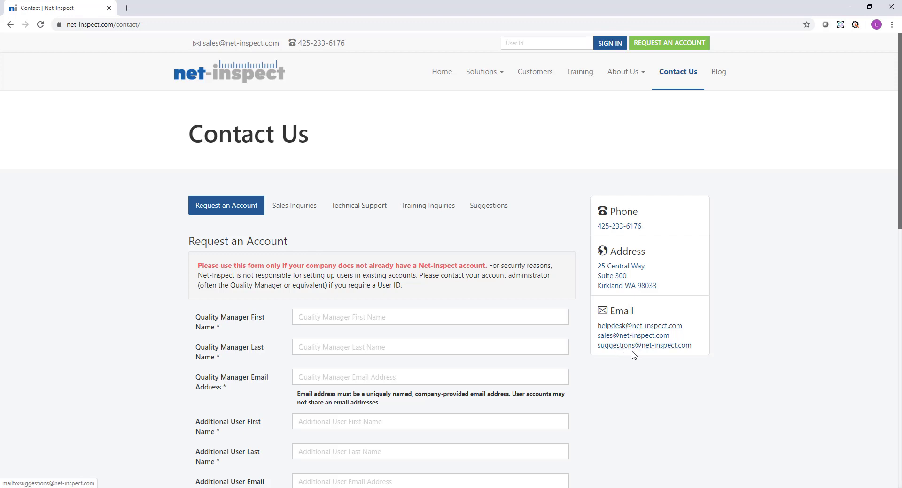
pyautogui.moveTo(165, 305)
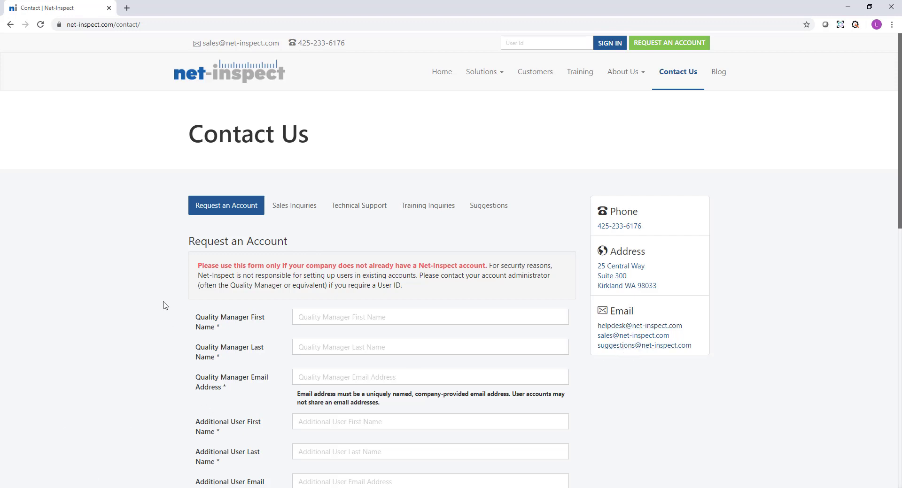
pyautogui.moveTo(158, 288)
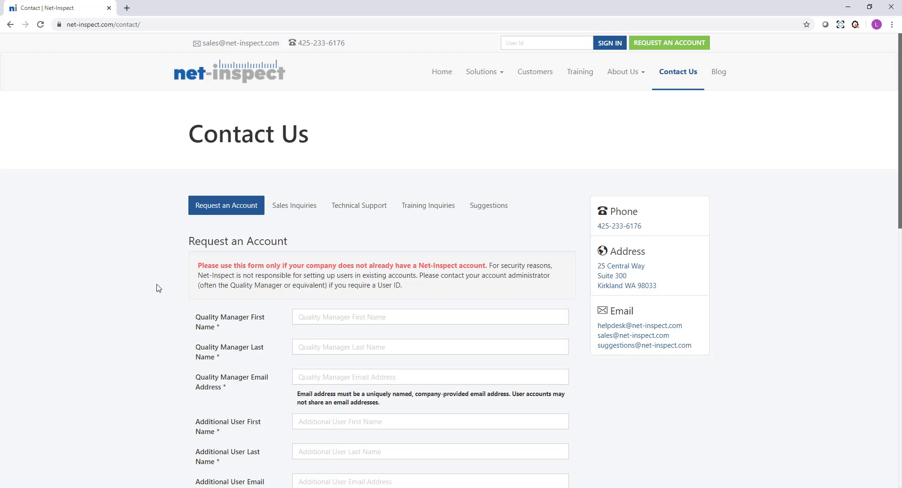
pyautogui.moveTo(669, 42)
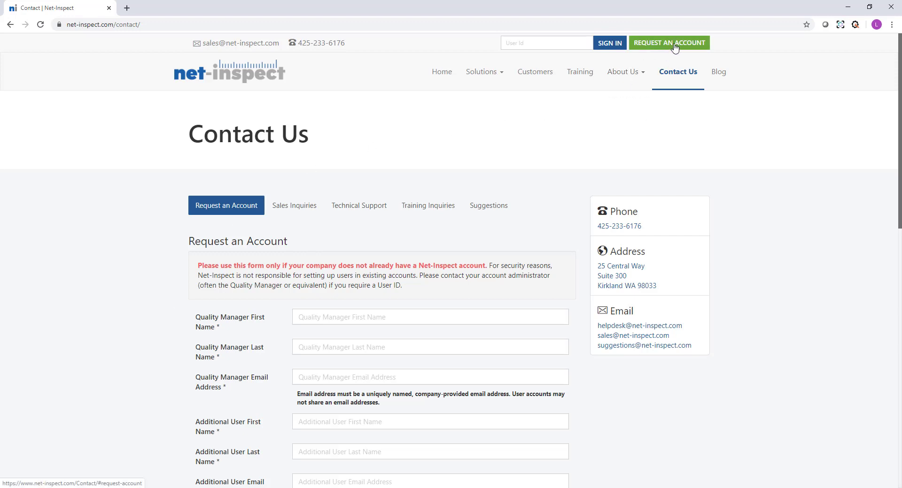
pyautogui.scroll(-3)
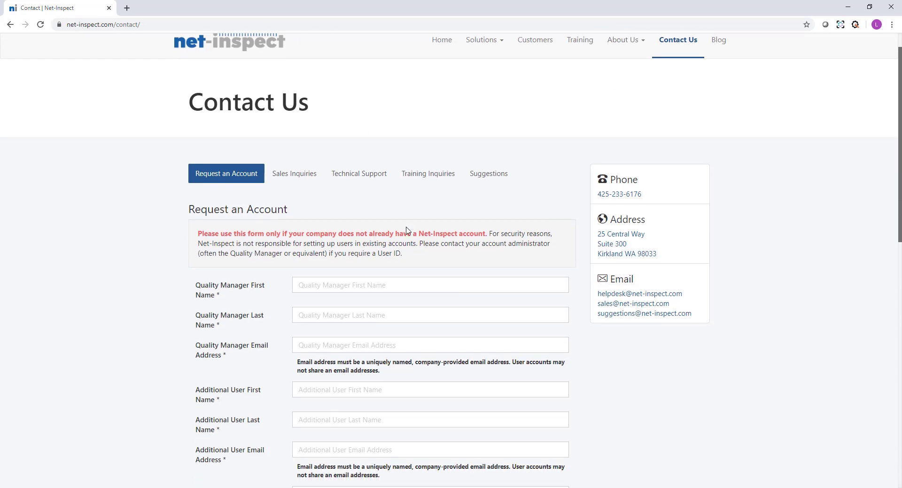
pyautogui.scroll(-3)
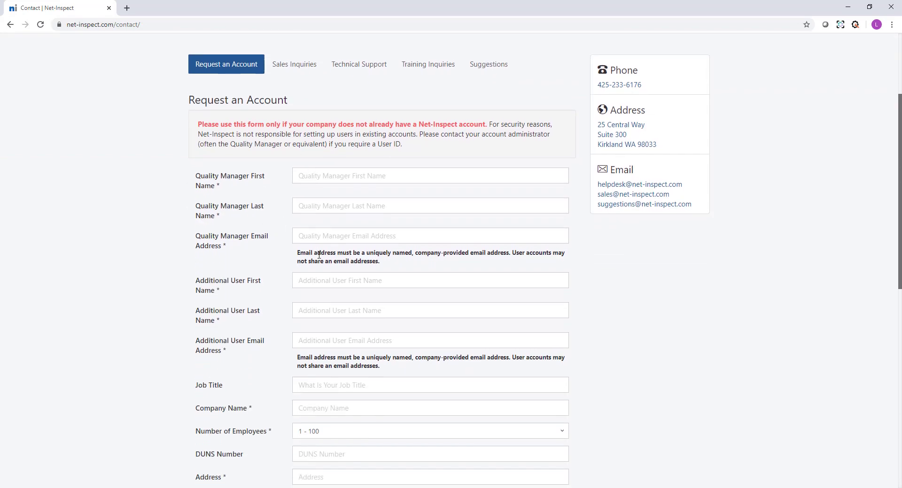
pyautogui.scroll(-3)
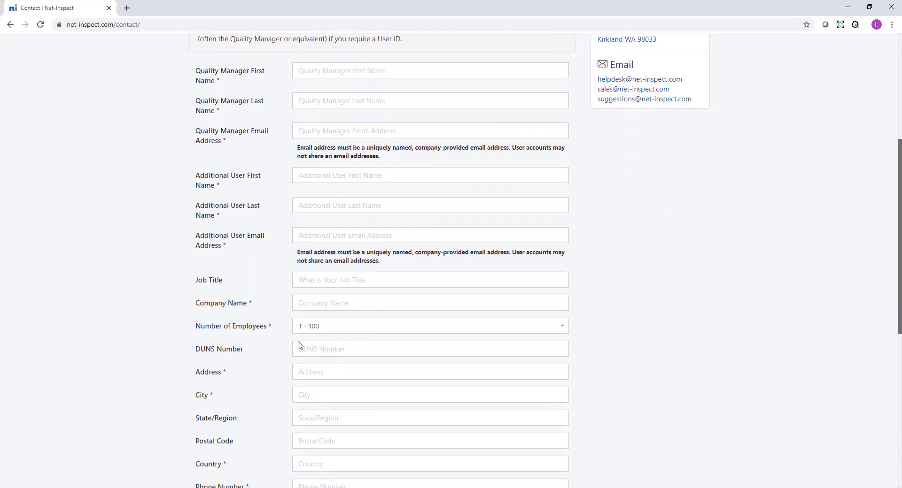
pyautogui.scroll(-3)
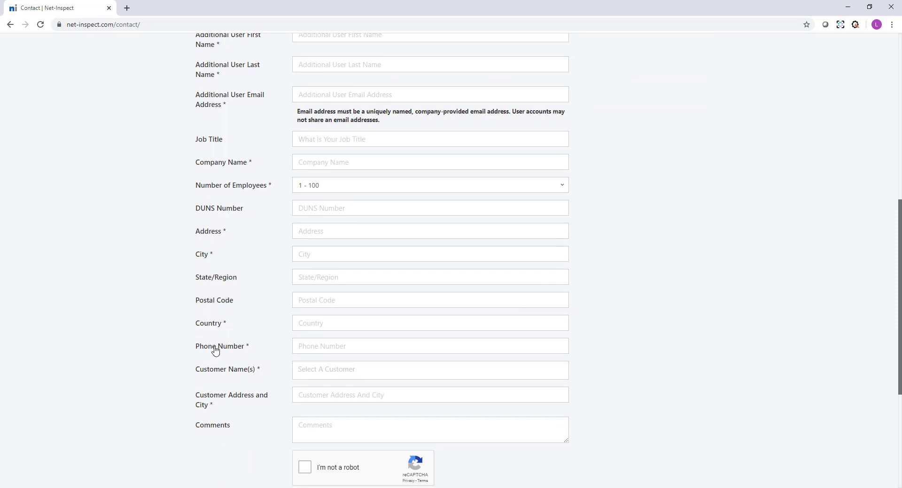
pyautogui.scroll(3)
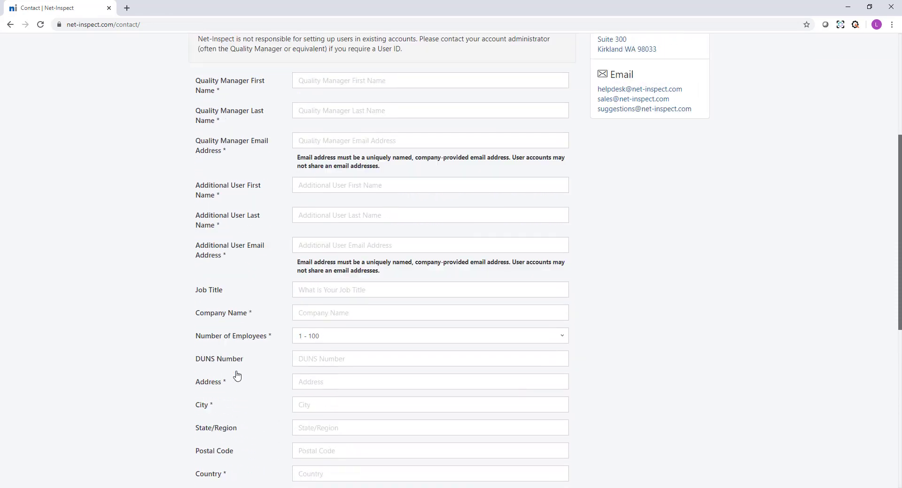
pyautogui.scroll(3)
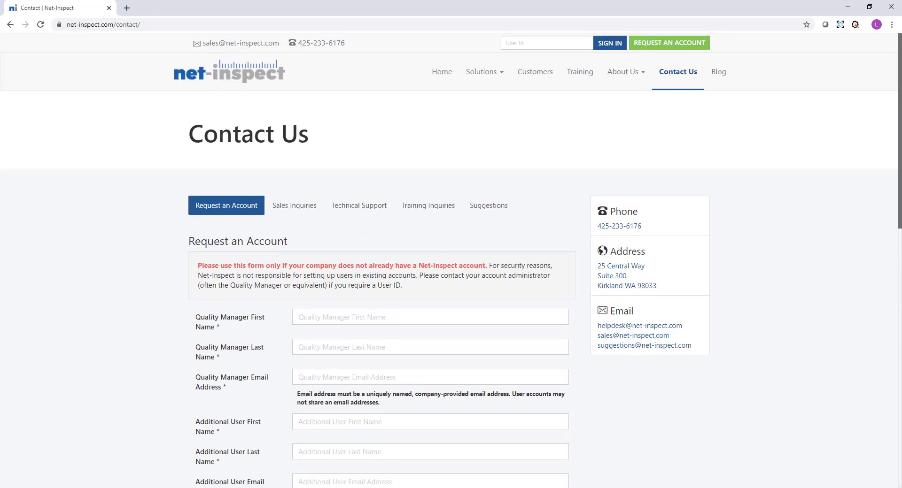